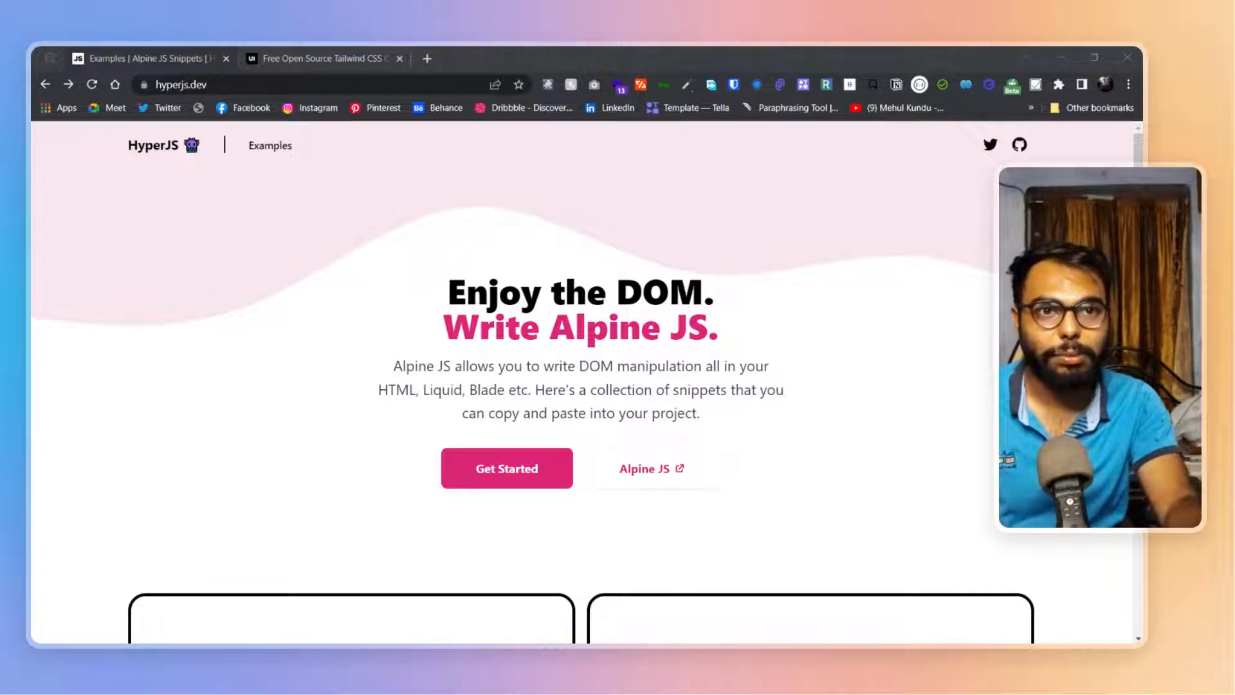
pyautogui.moveTo(328, 328)
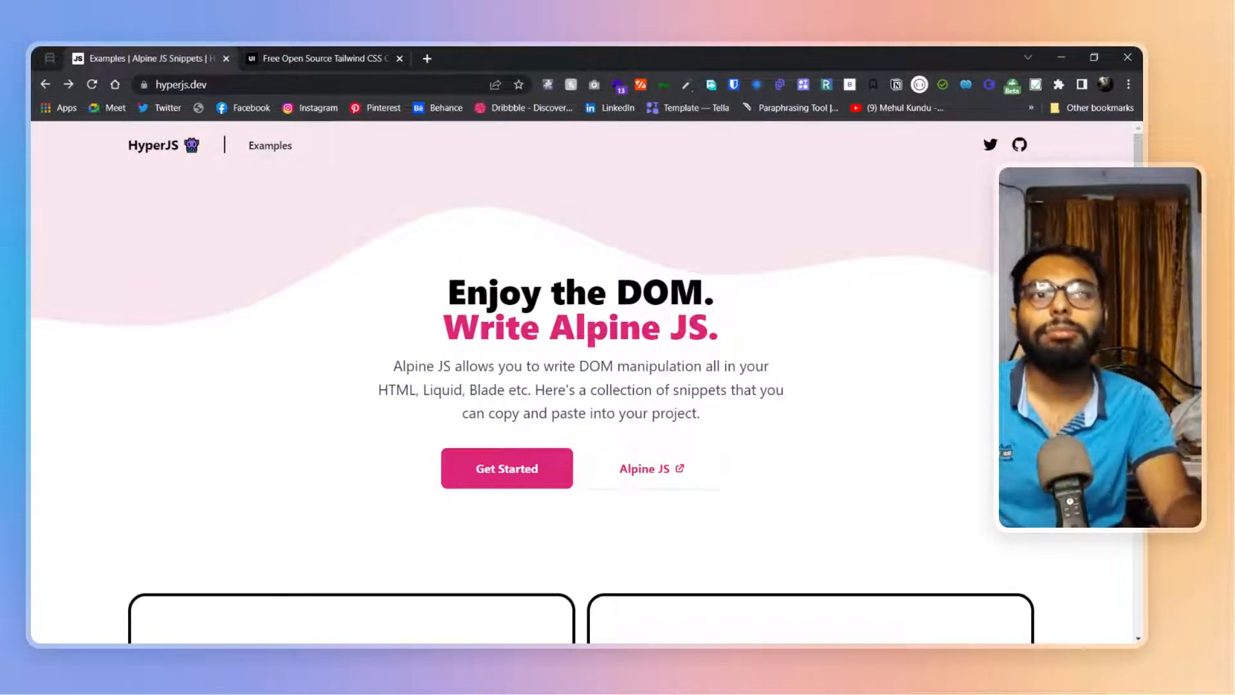
# - Switch to the HyperUI site and browse its homepage component listings
pyautogui.scroll(-3)
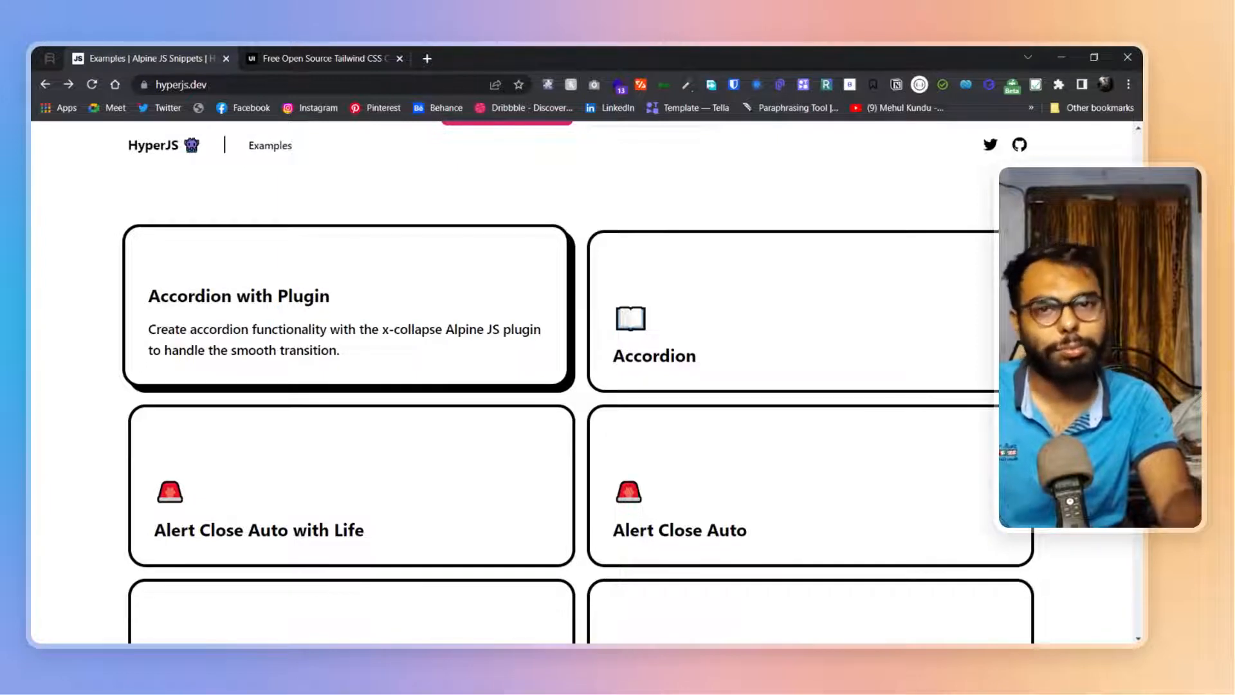
pyautogui.scroll(3)
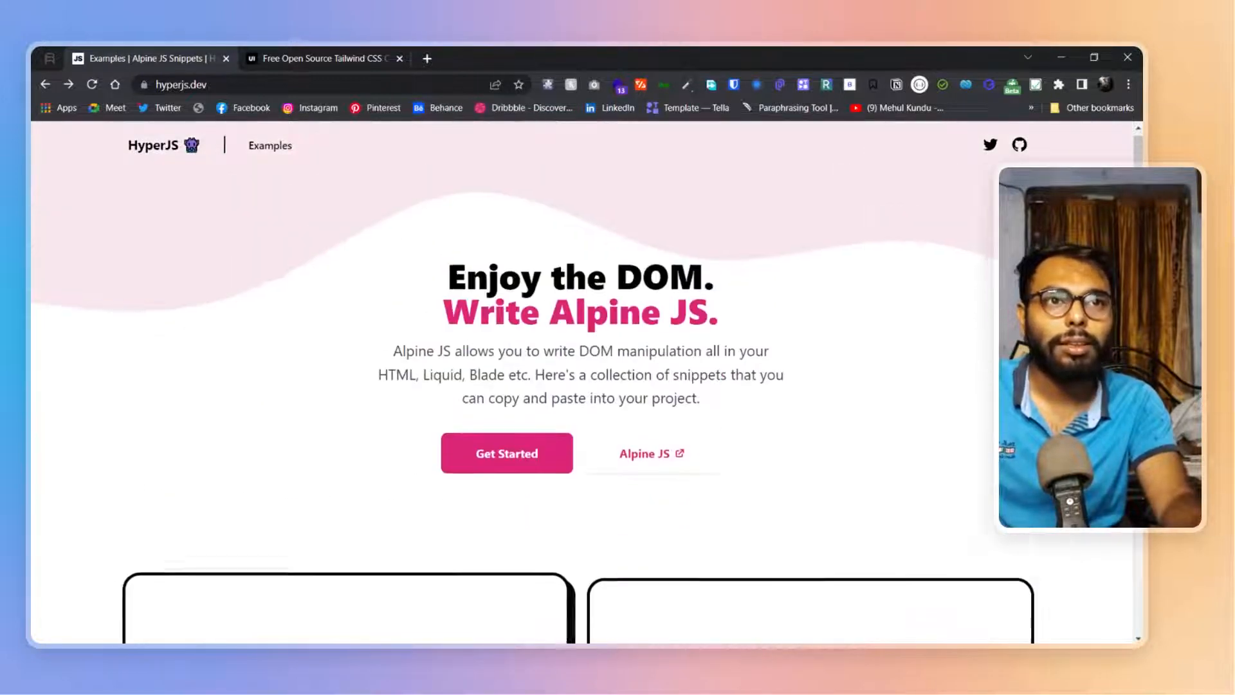
pyautogui.click(329, 58)
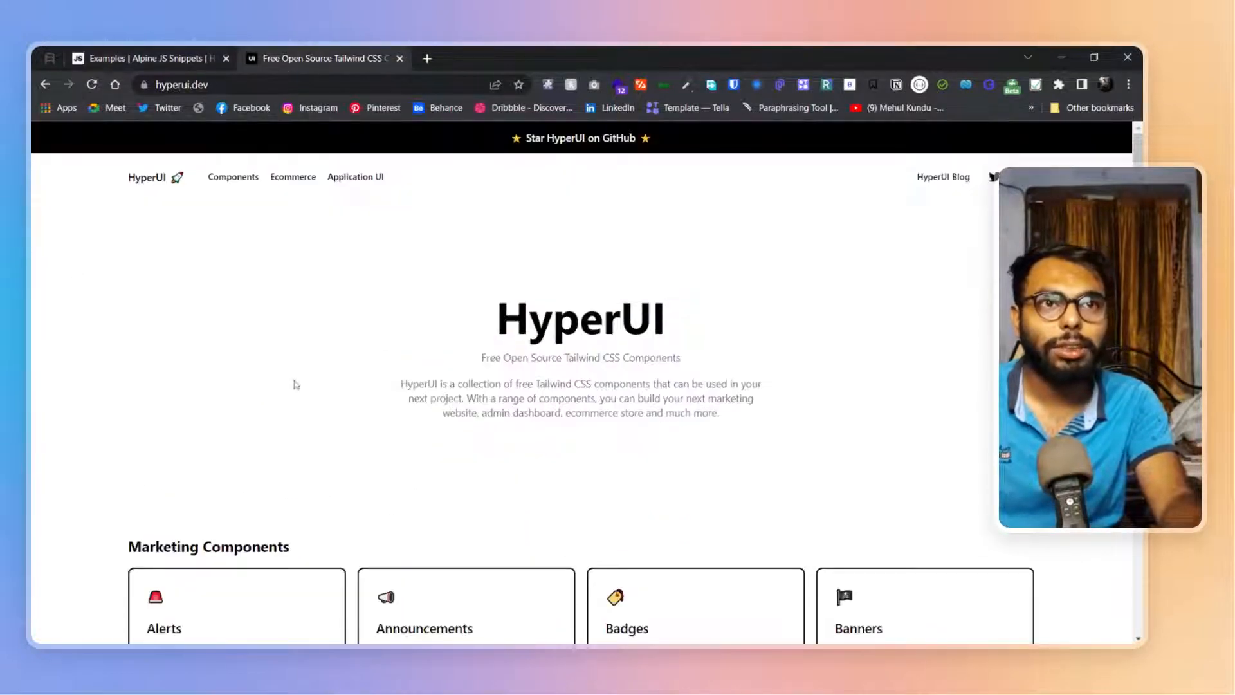
pyautogui.scroll(-3)
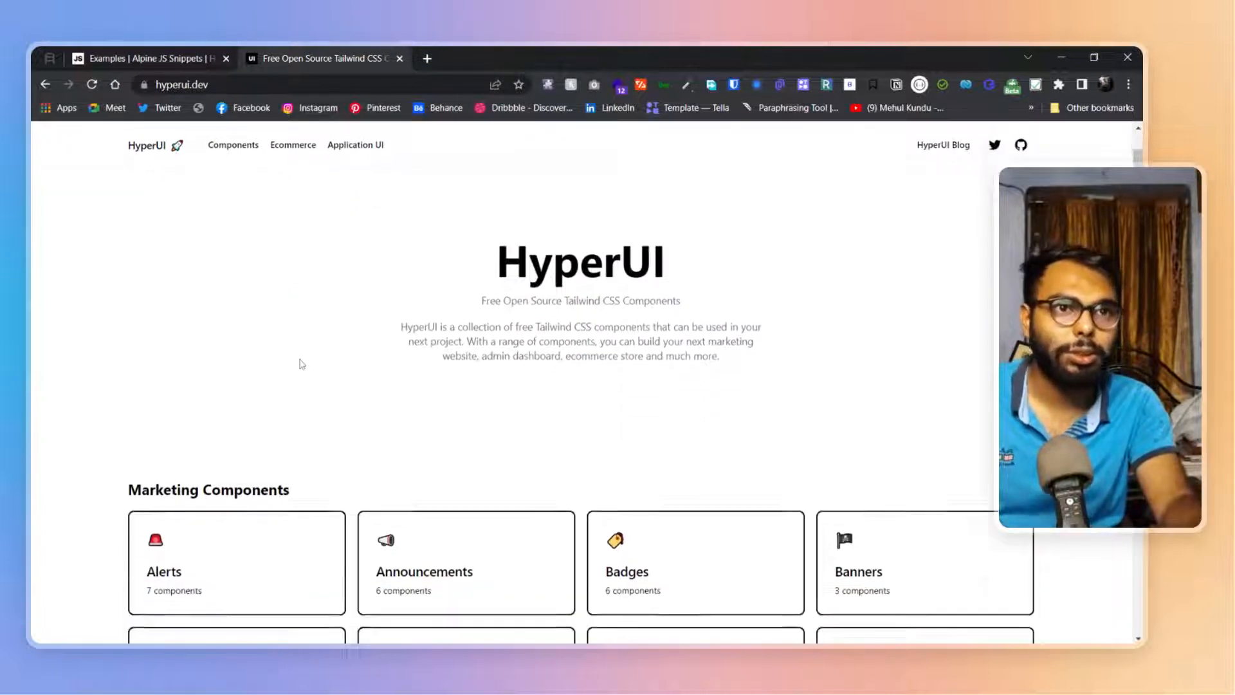
pyautogui.scroll(-3)
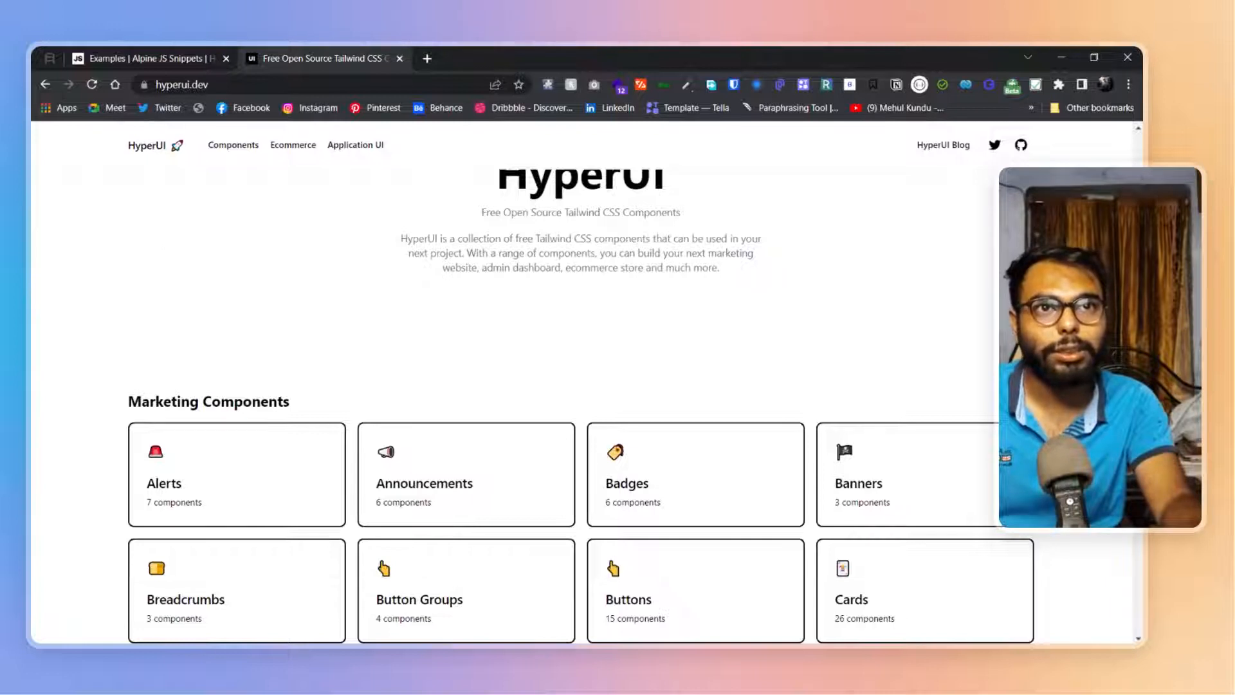
pyautogui.scroll(3)
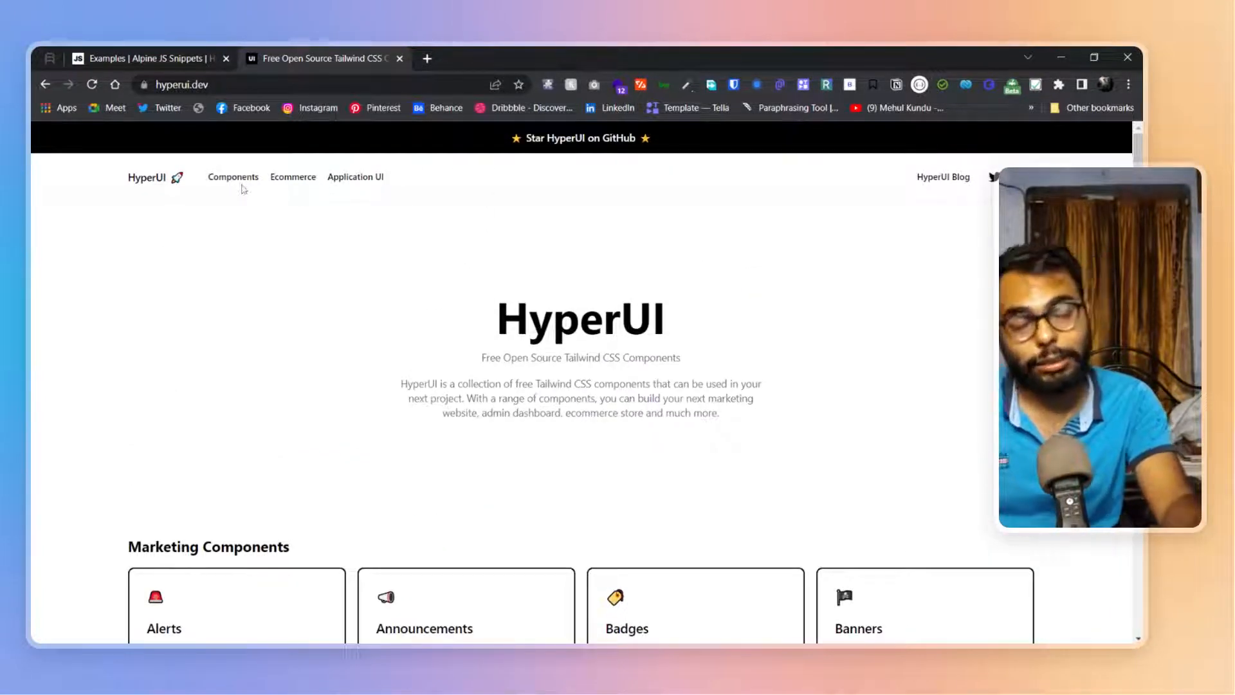
# - Go to the Ecommerce page listing Carts, Checkouts, Product Cards, Products and Reviews
pyautogui.click(293, 177)
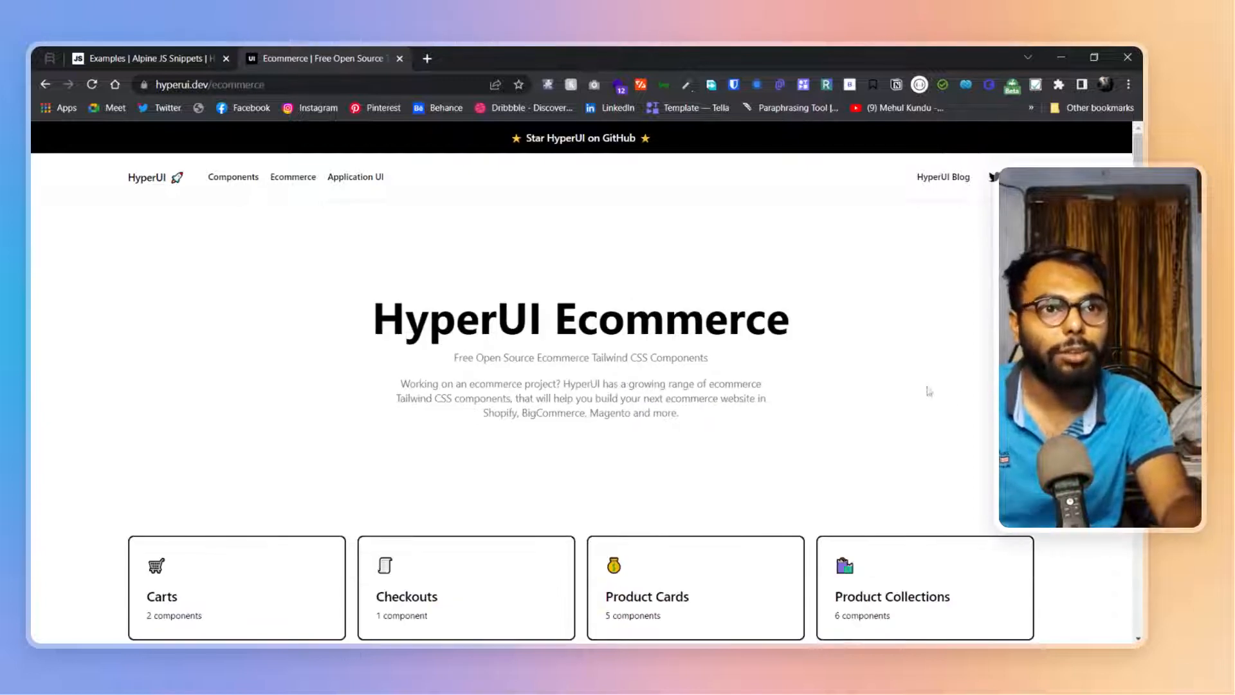
pyautogui.scroll(-3)
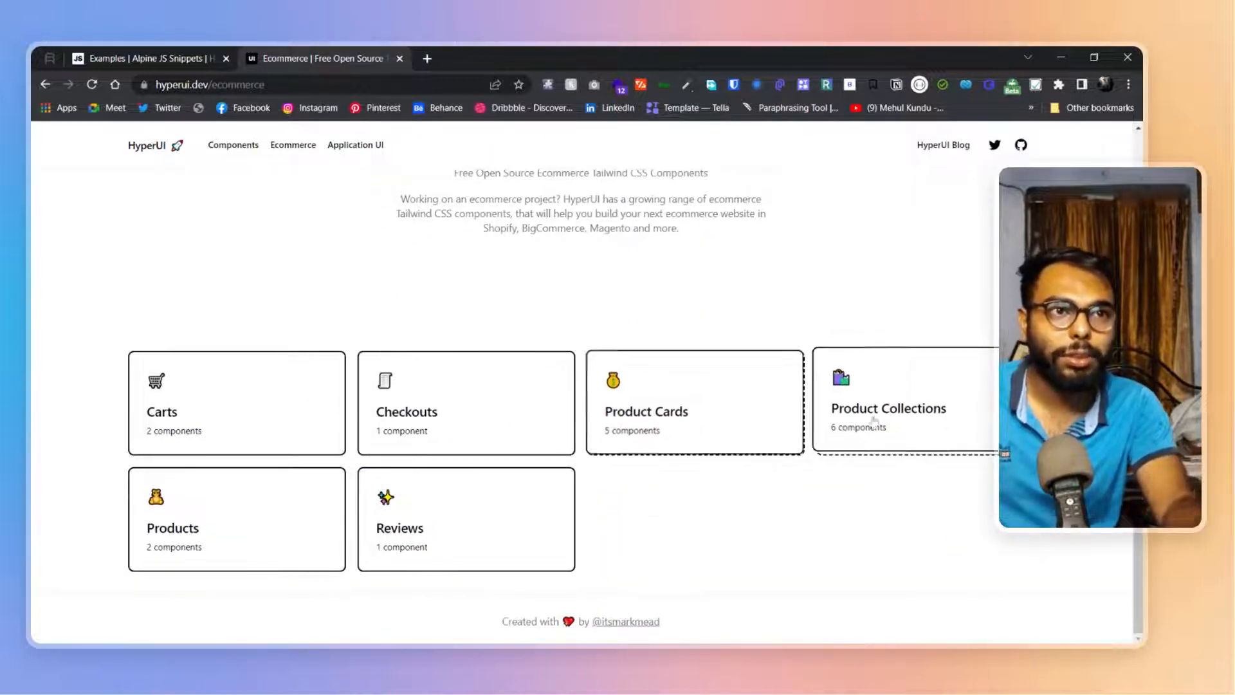
# - Browse the Products examples, including the phone-stand and Basic Tee layouts
pyautogui.click(257, 537)
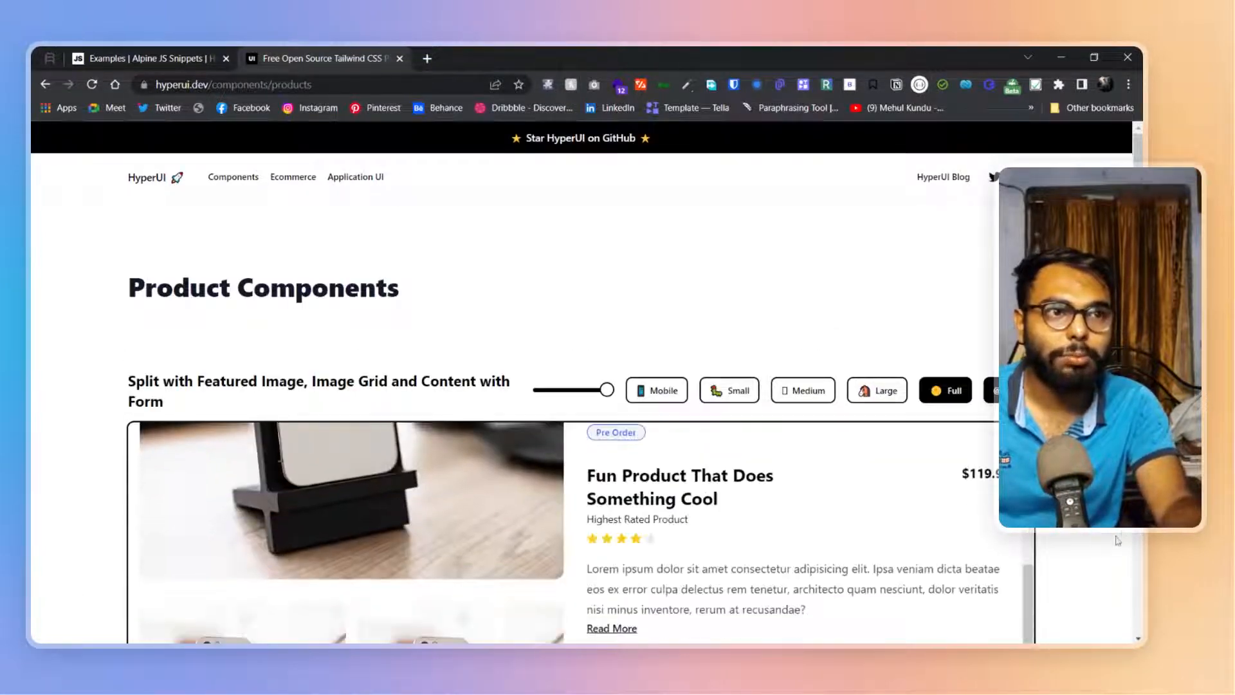
pyautogui.scroll(-3)
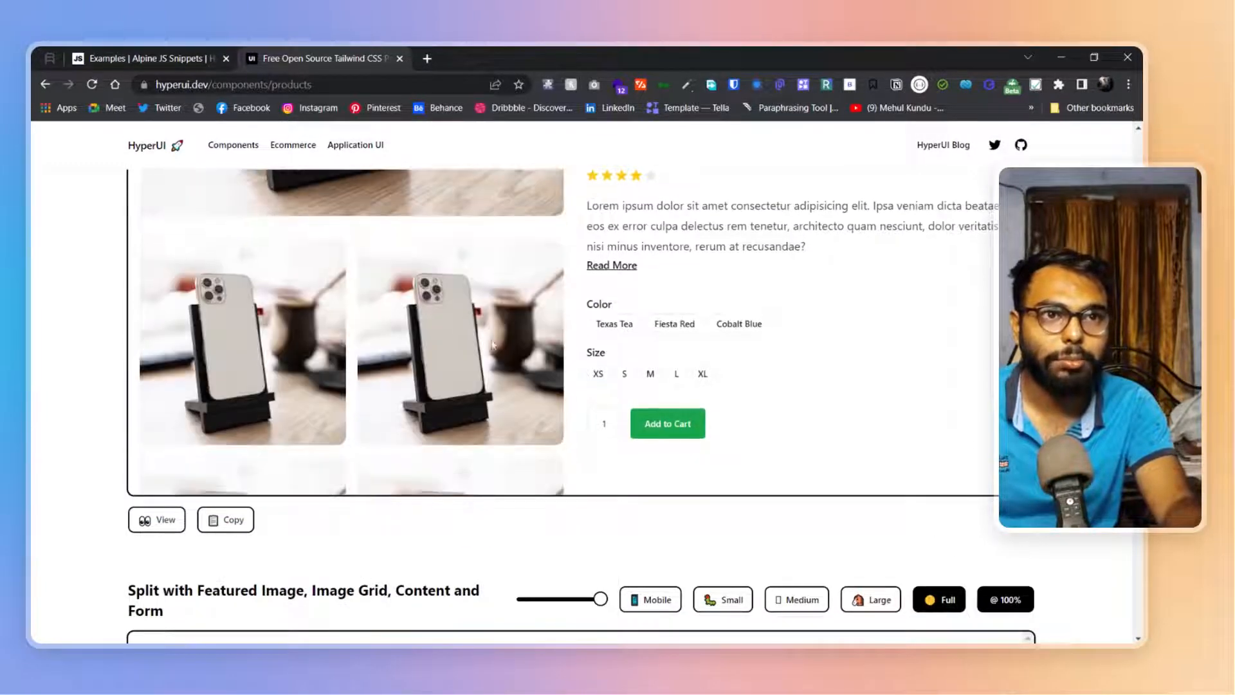
pyautogui.scroll(-3)
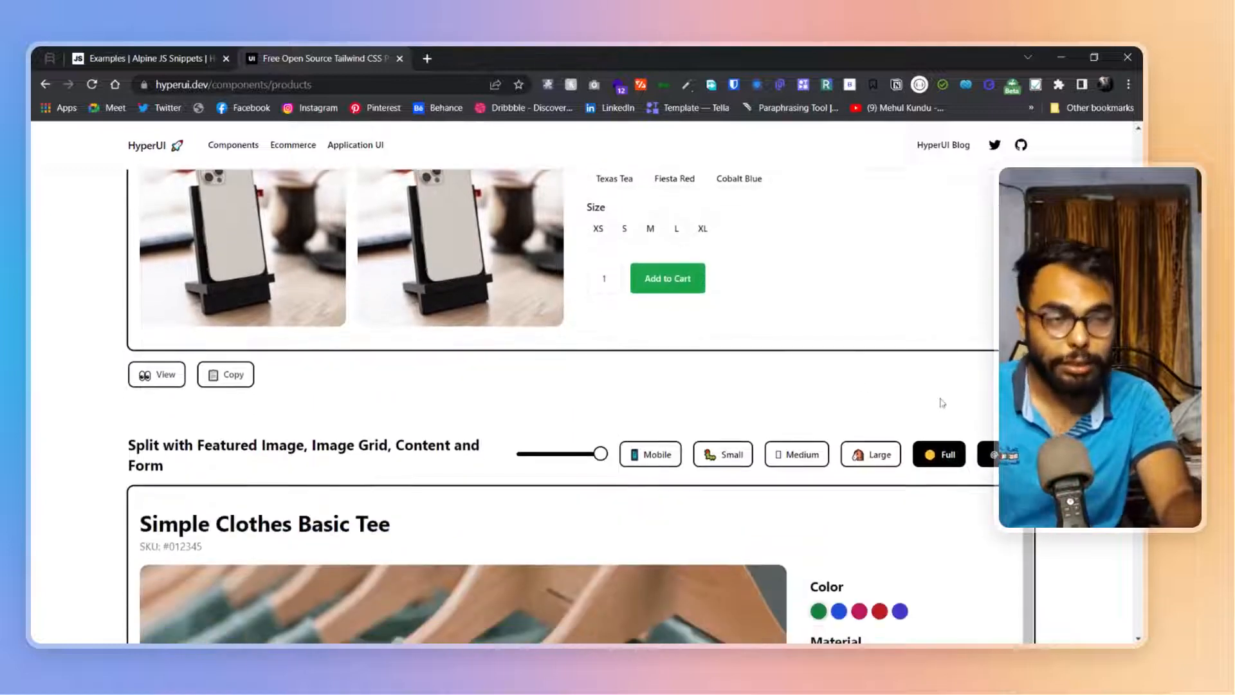
pyautogui.scroll(-3)
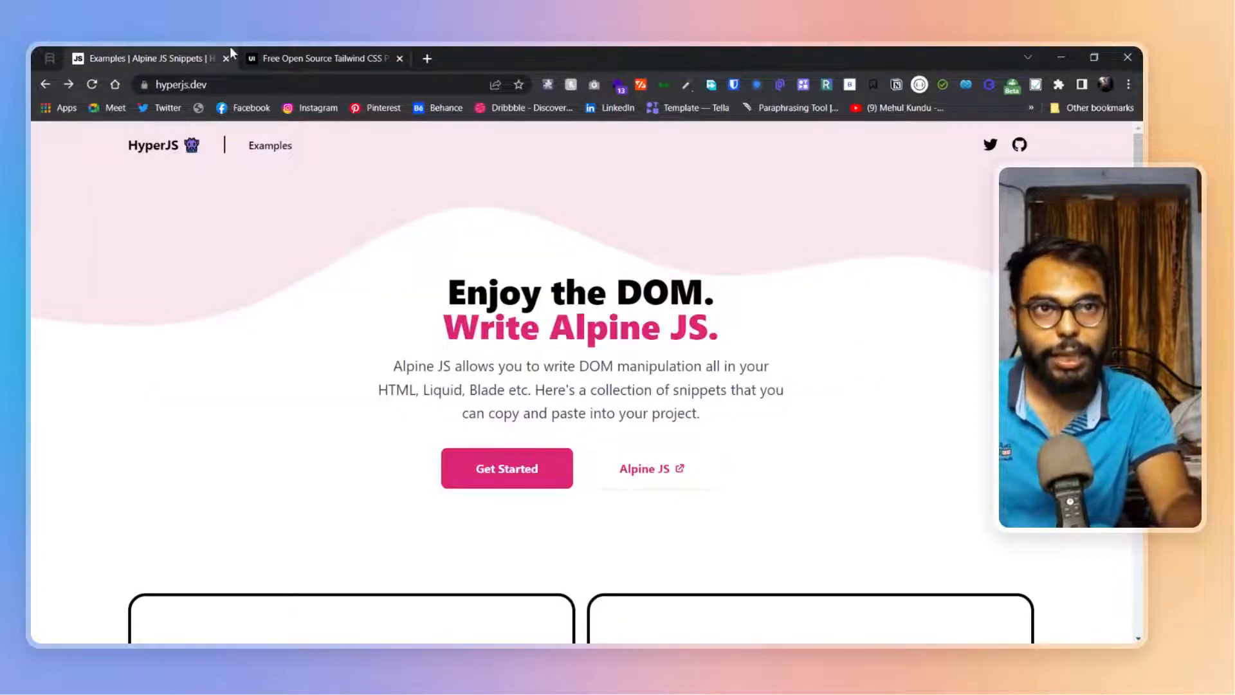
# - Preview the Basic Tee layout at large then mobile width, reviewing its features list and video
pyautogui.click(323, 58)
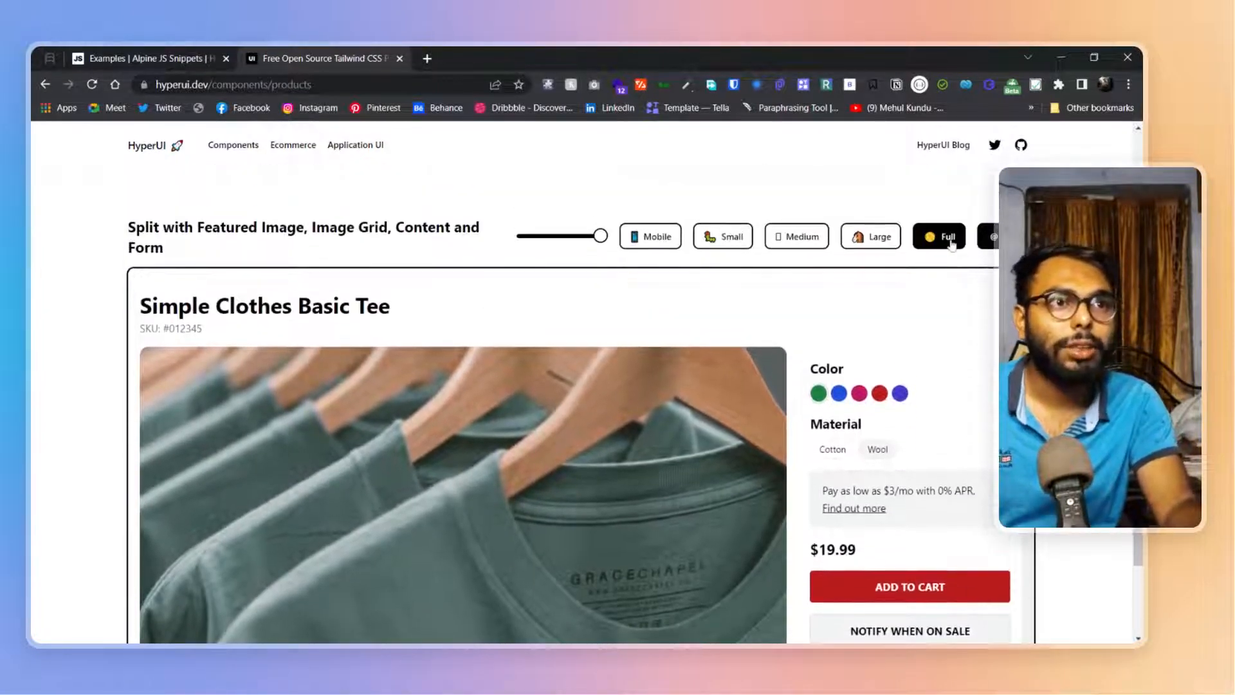
pyautogui.click(650, 236)
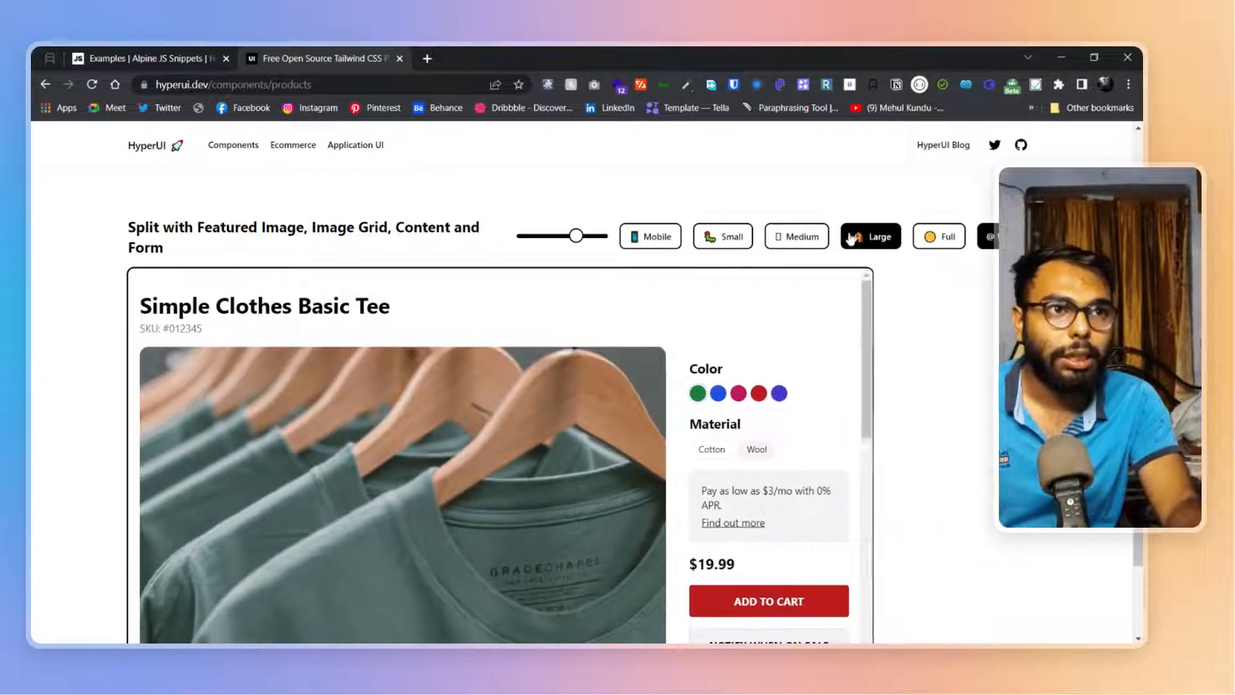
pyautogui.click(796, 236)
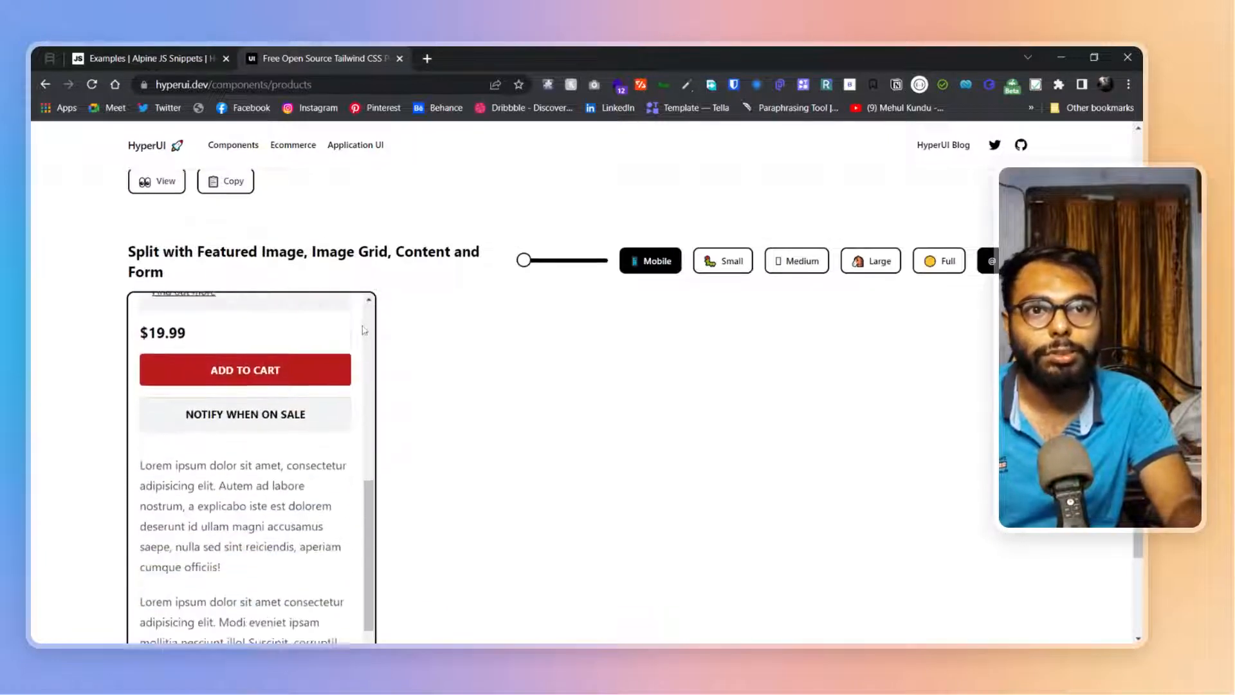
pyautogui.scroll(-3)
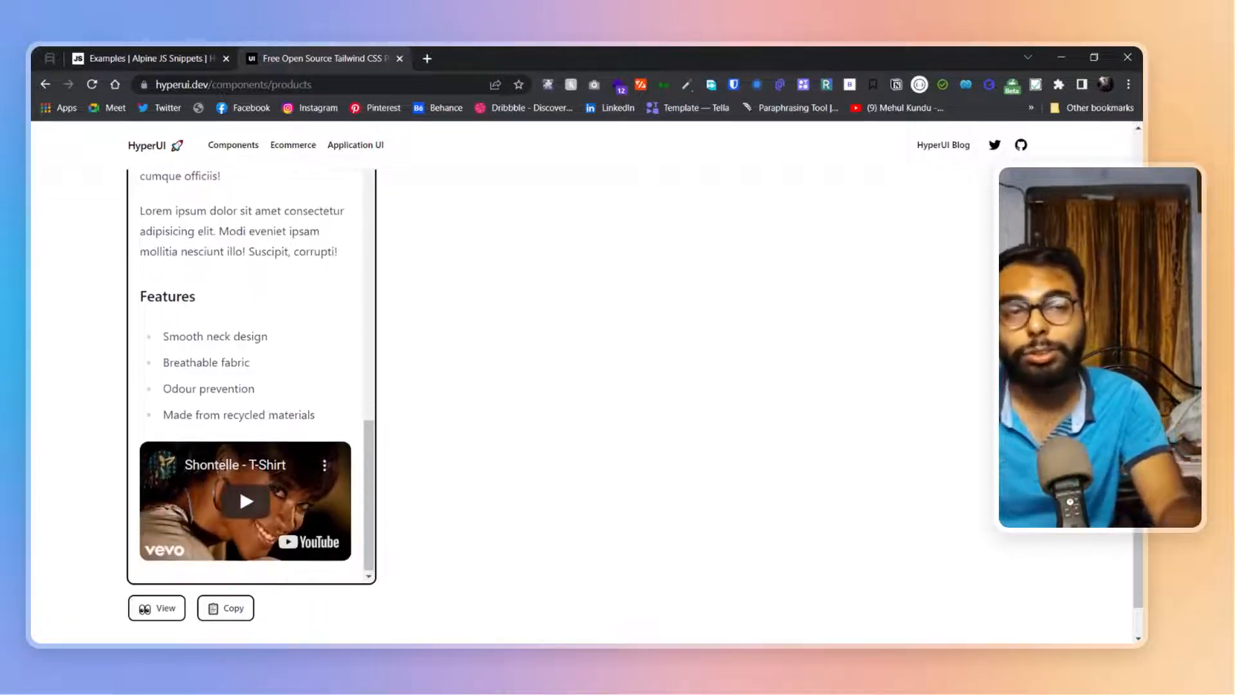
pyautogui.scroll(3)
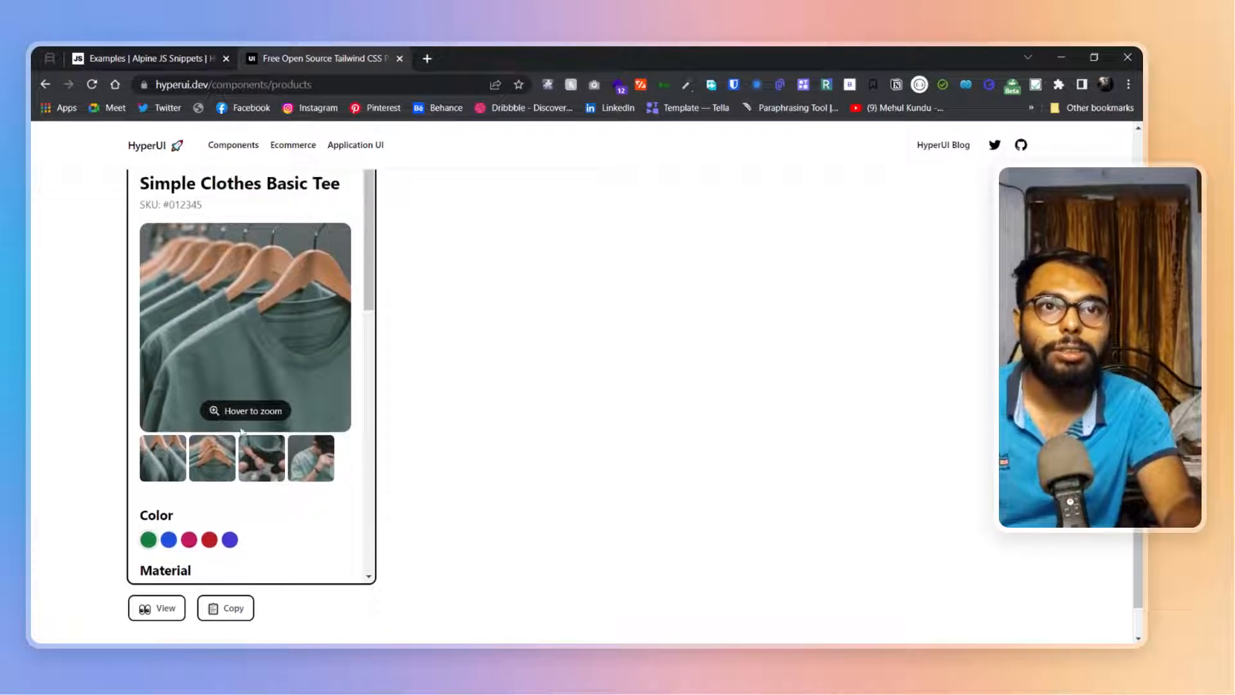
pyautogui.scroll(-3)
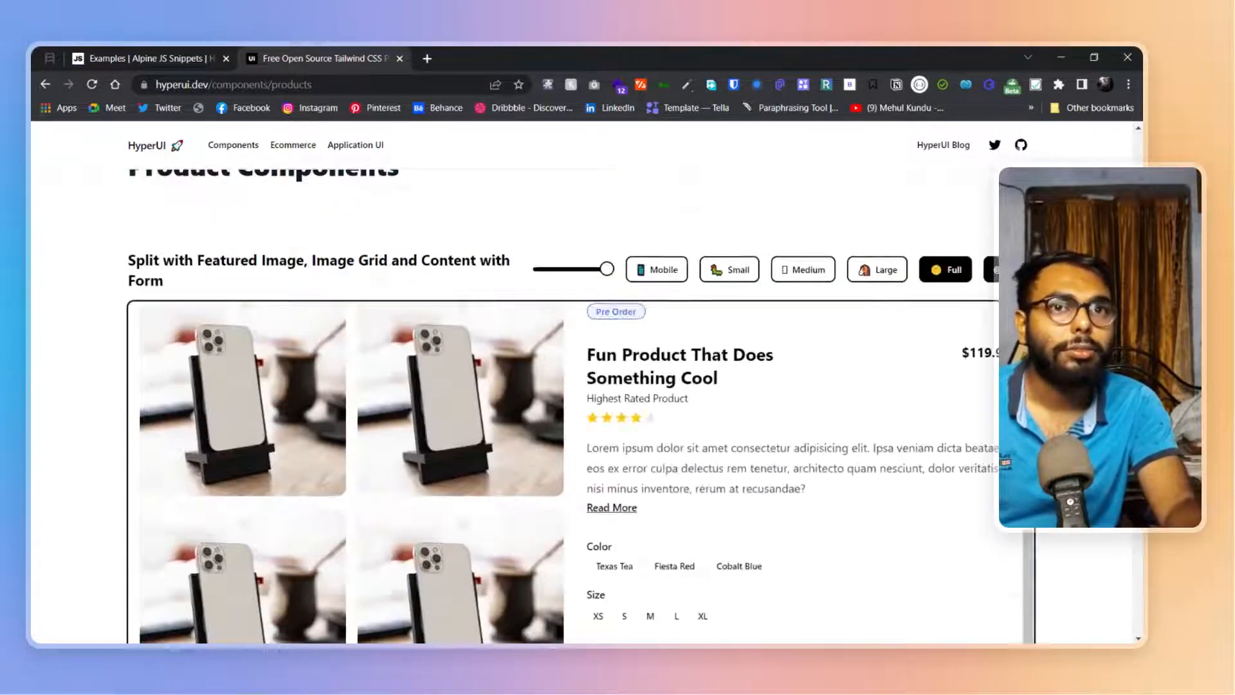
# - Go to the Application UI page listing Header, Side Menu and Vertical Menu categories
pyautogui.click(355, 145)
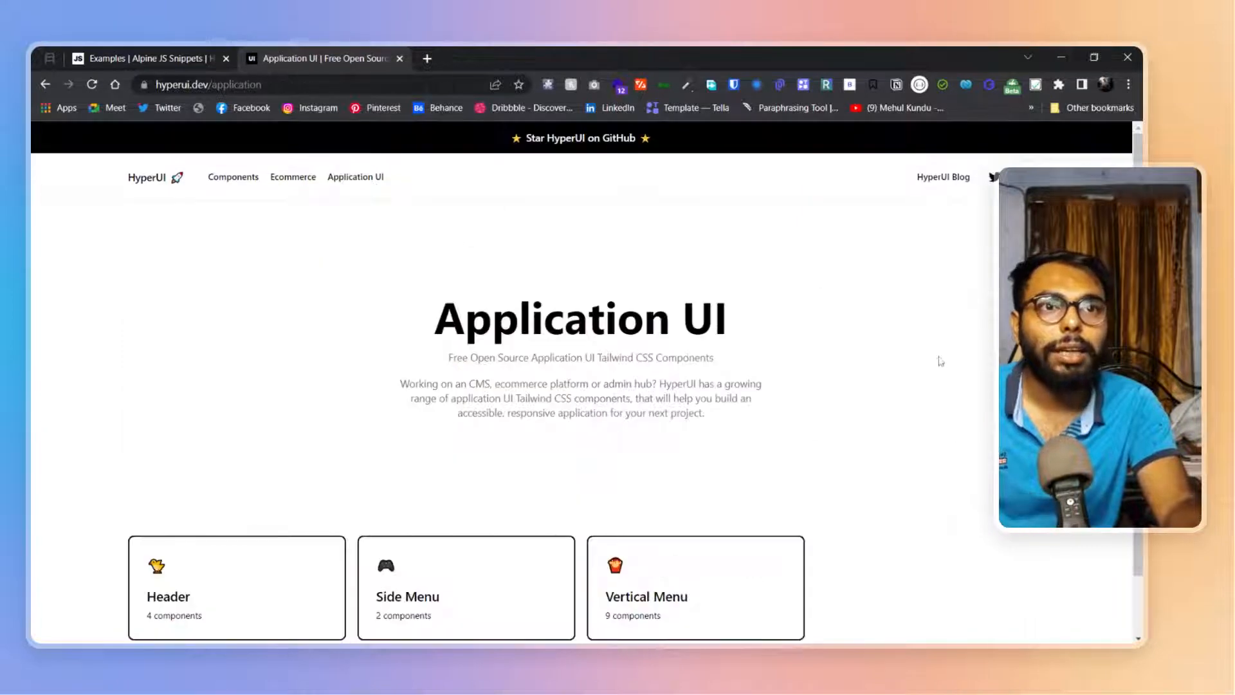
pyautogui.scroll(-3)
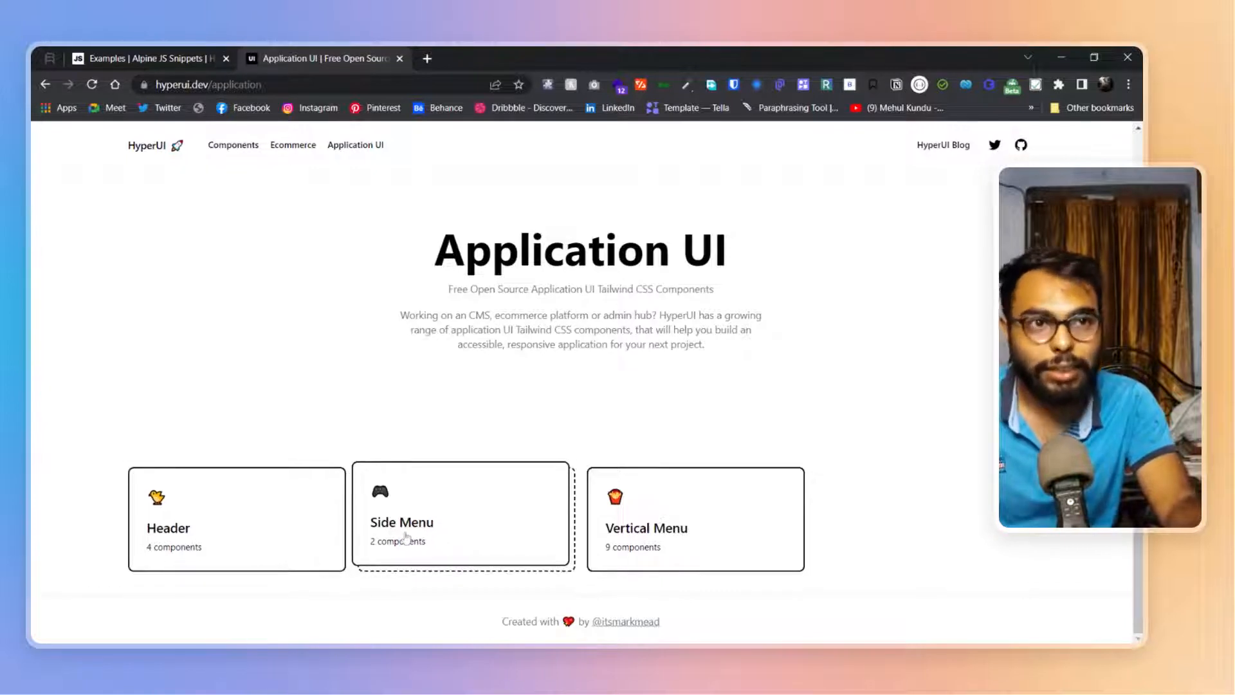
# - Browse the Side Menu examples and preview the accordion menu at mobile width
pyautogui.click(462, 522)
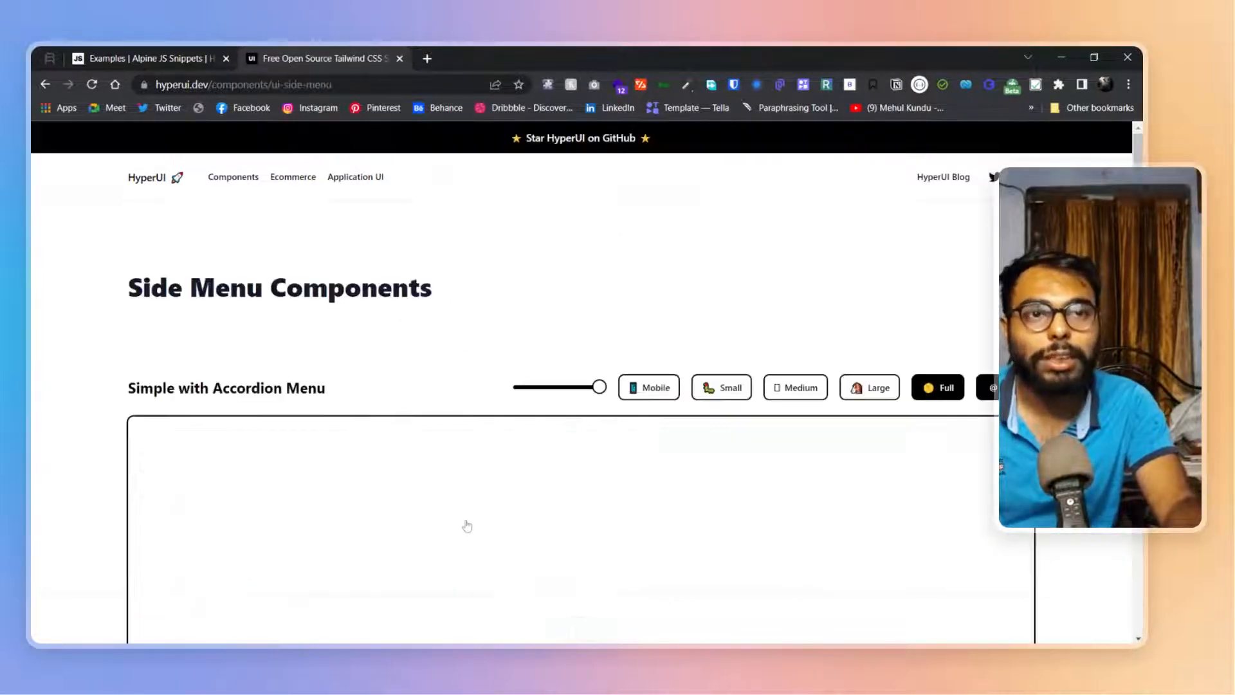
pyautogui.scroll(-3)
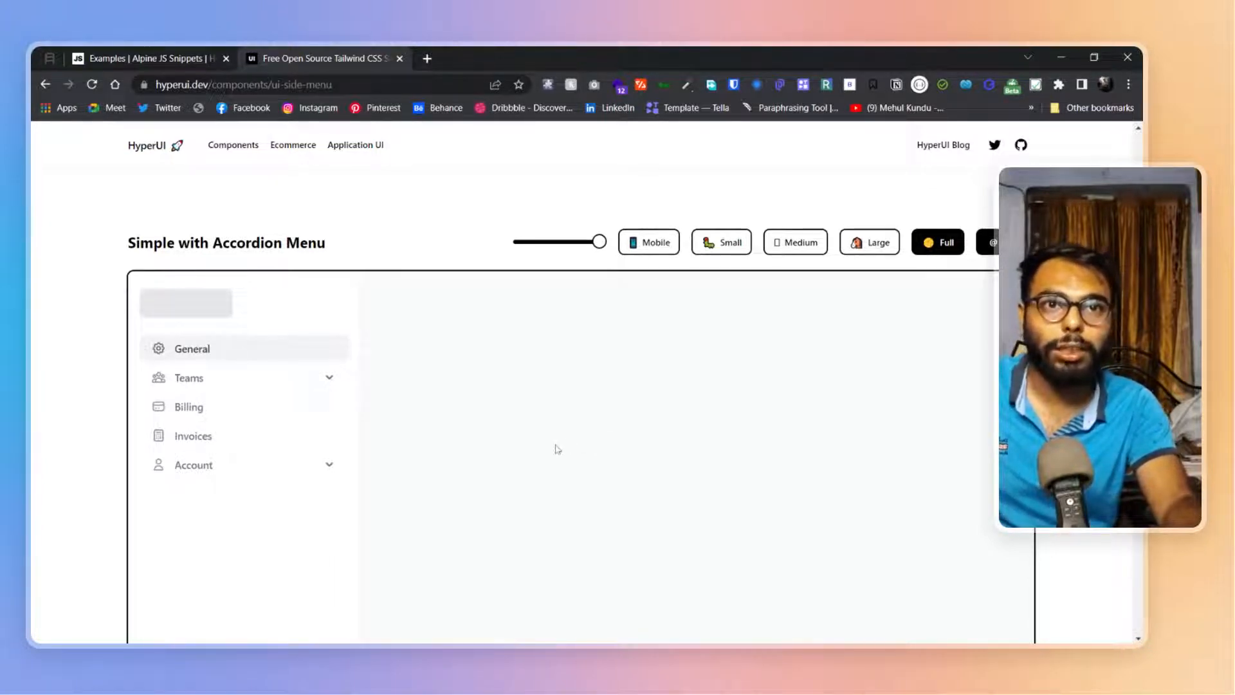
pyautogui.scroll(-3)
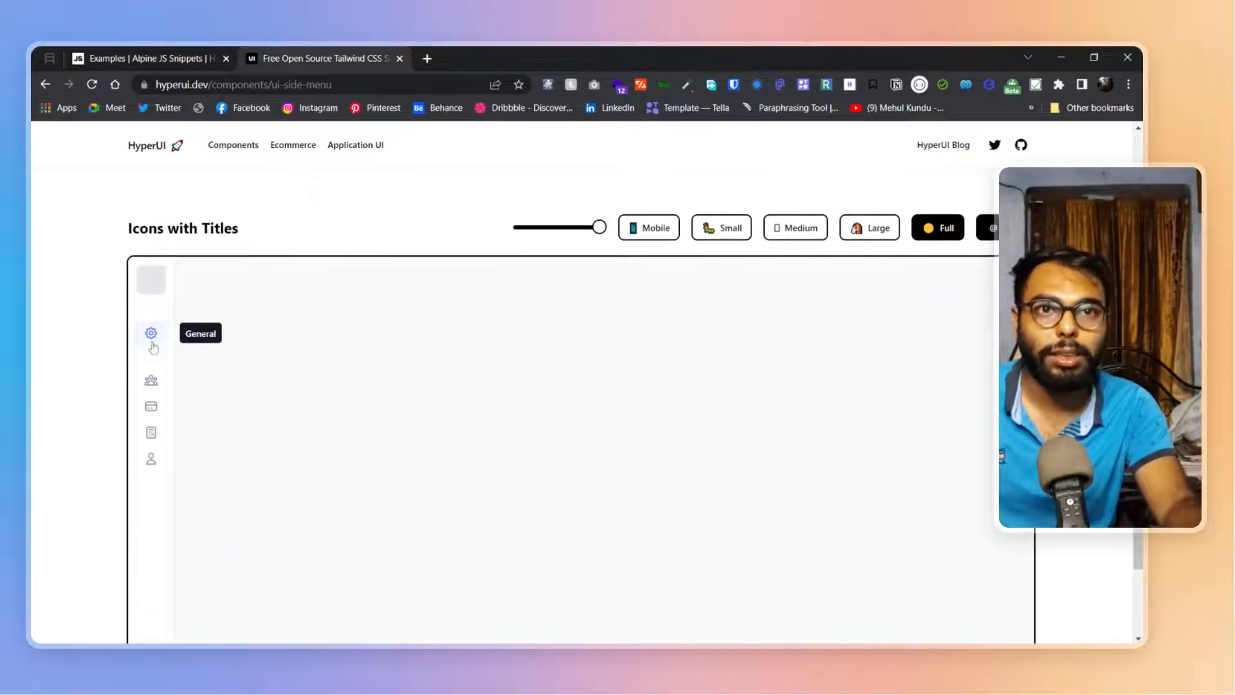
pyautogui.moveTo(151, 398)
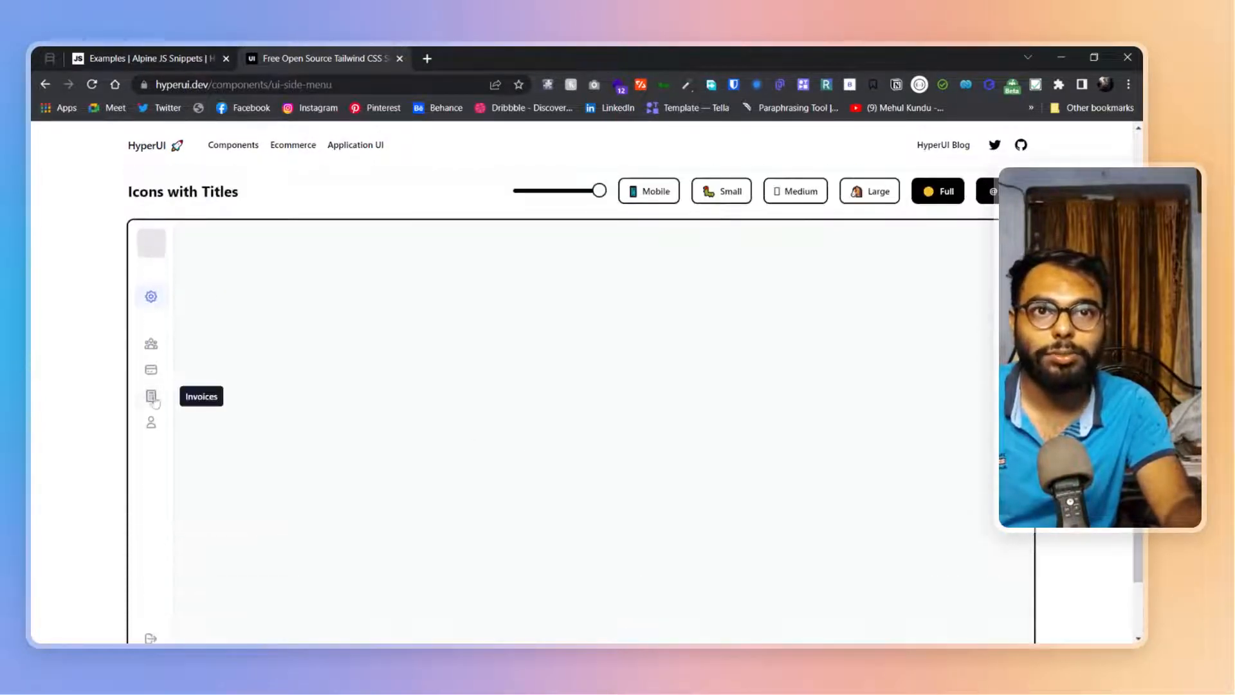
pyautogui.scroll(-3)
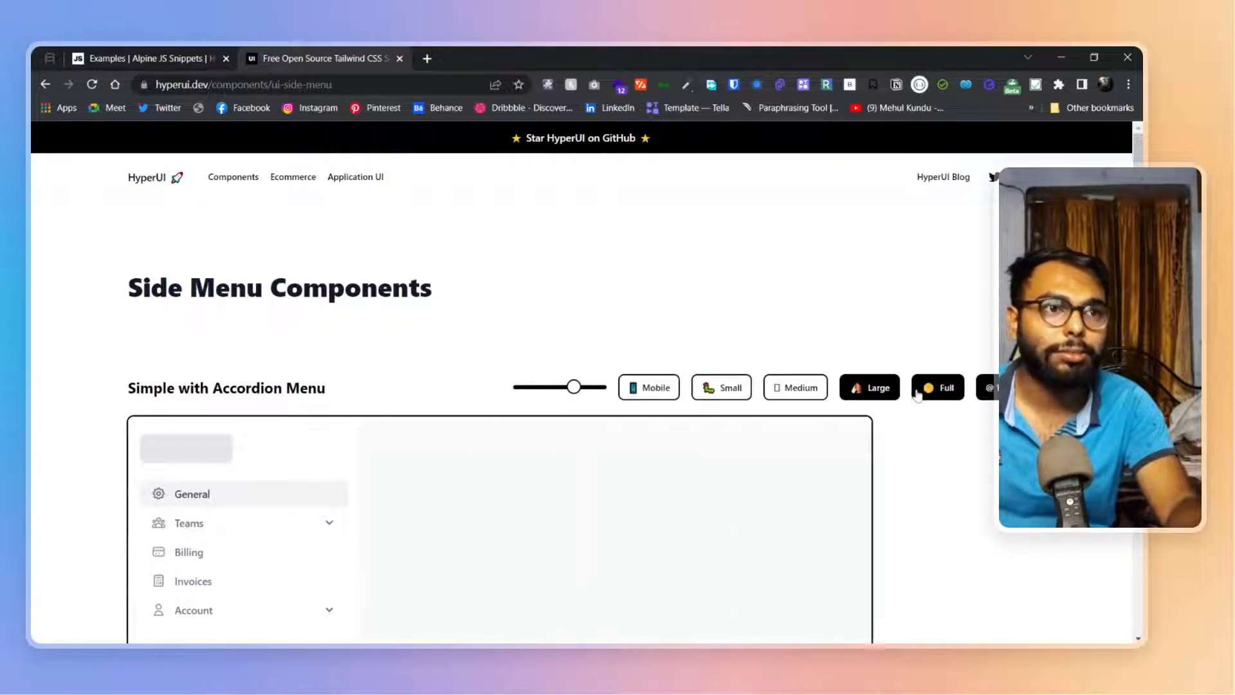
pyautogui.click(649, 387)
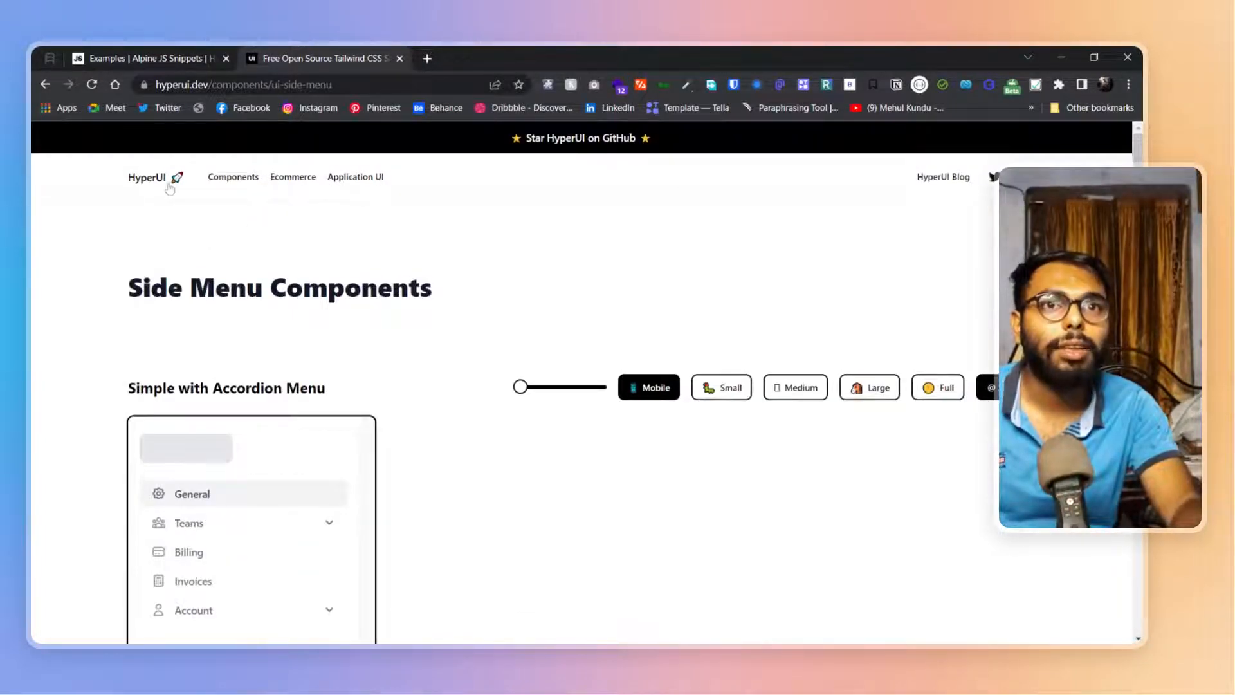
# - Return to the HyperUI homepage showing the Marketing Components
pyautogui.click(146, 178)
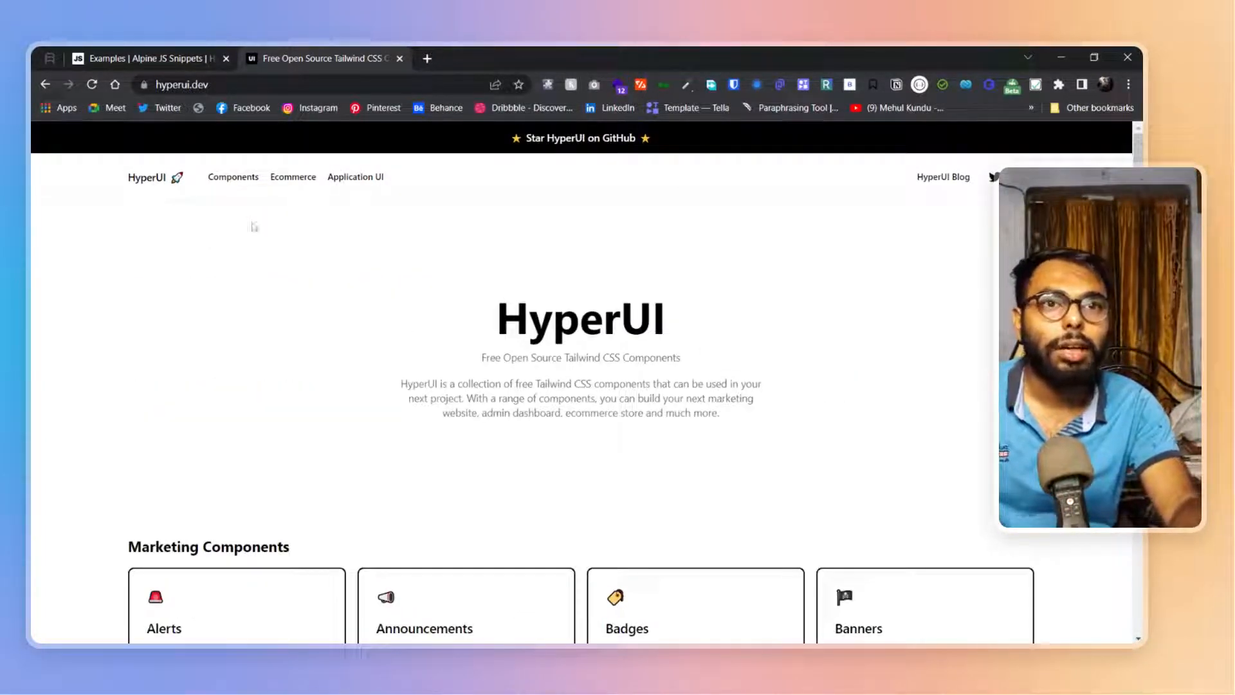
pyautogui.scroll(-3)
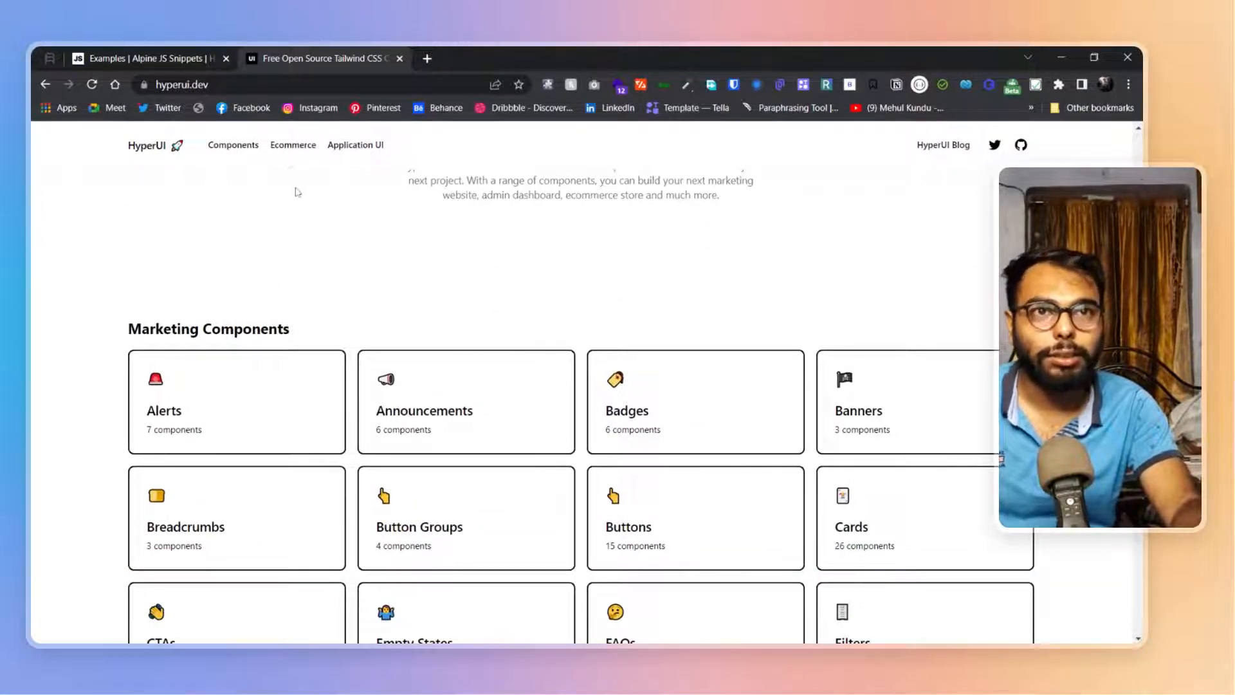
# - Browse the simple status alerts on the Alert Components page
pyautogui.scroll(-3)
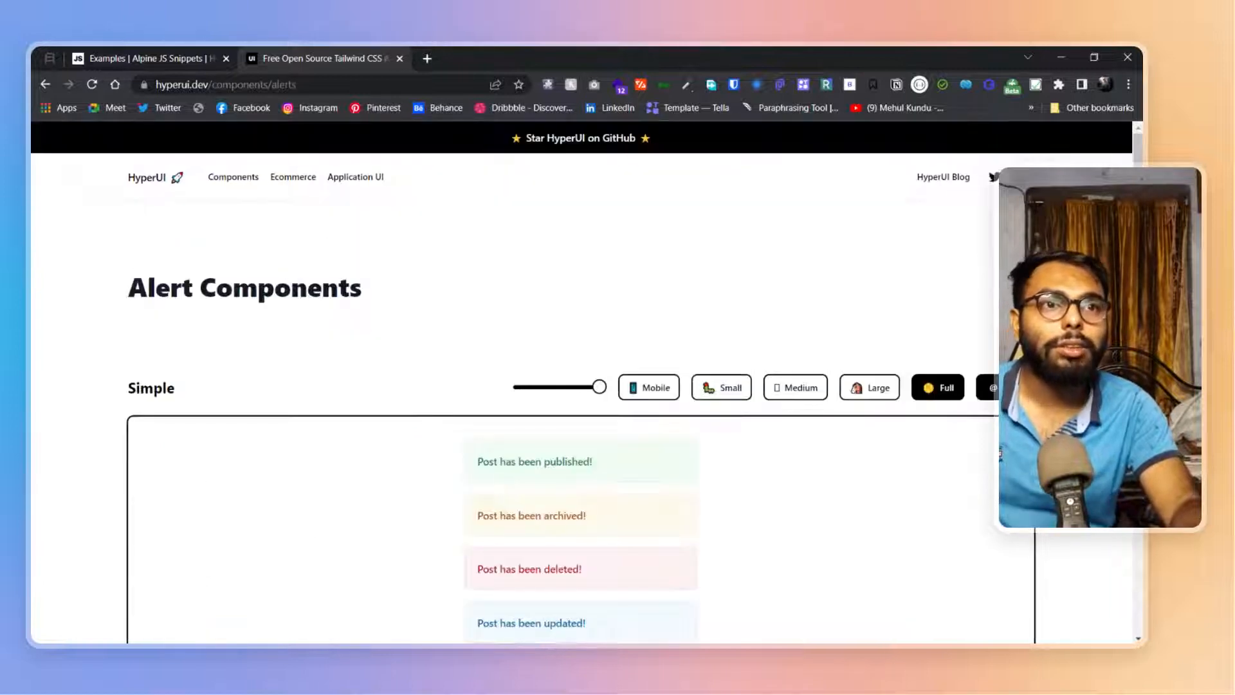
pyautogui.scroll(-3)
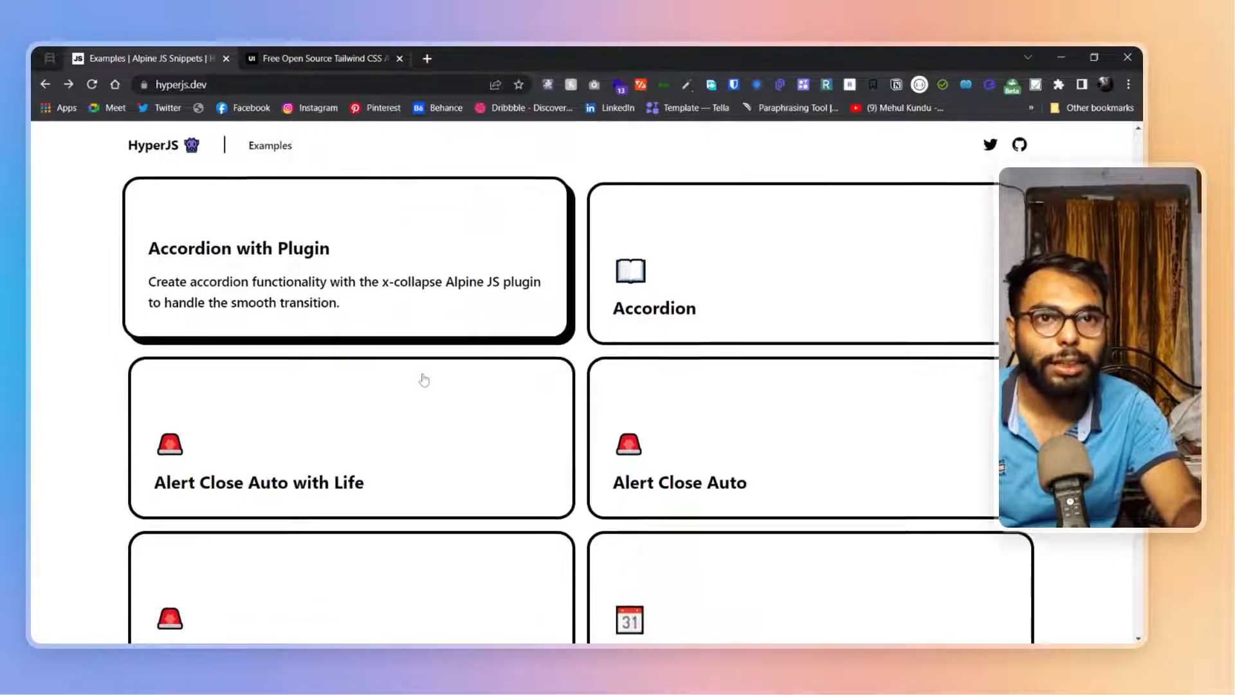
# - View the HyperJS Alert Close snippet's dismissible red alert and its Alpine JS code
pyautogui.scroll(-3)
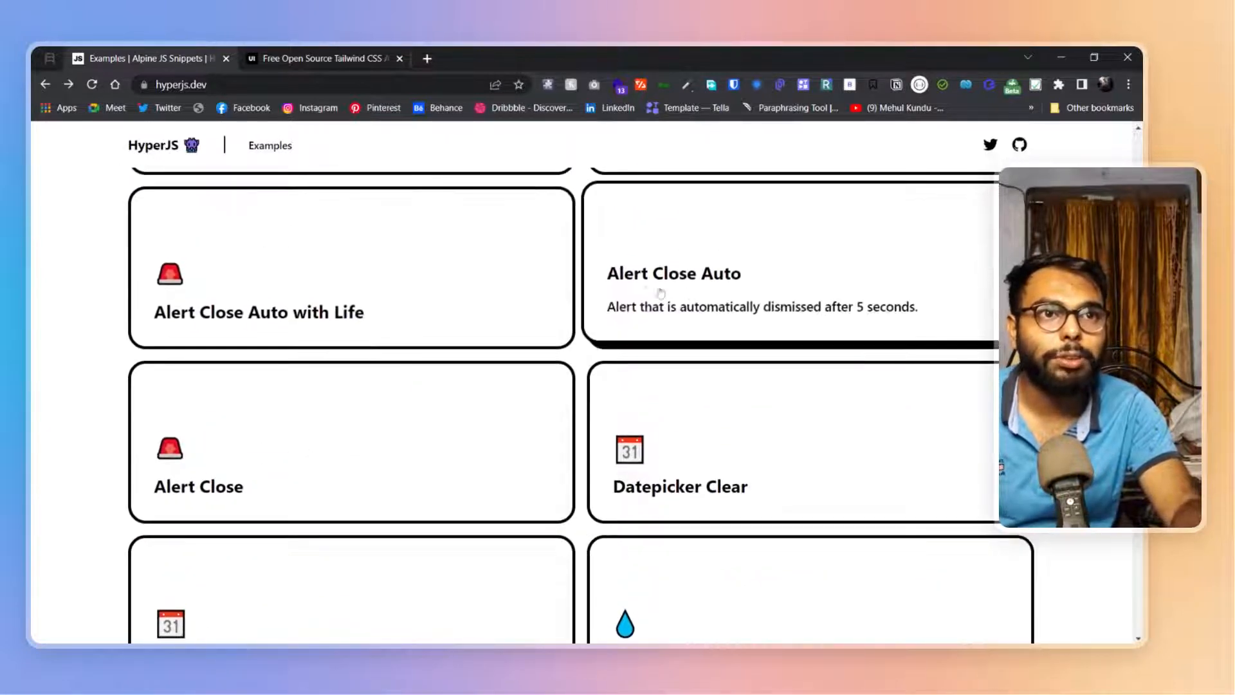
pyautogui.click(199, 487)
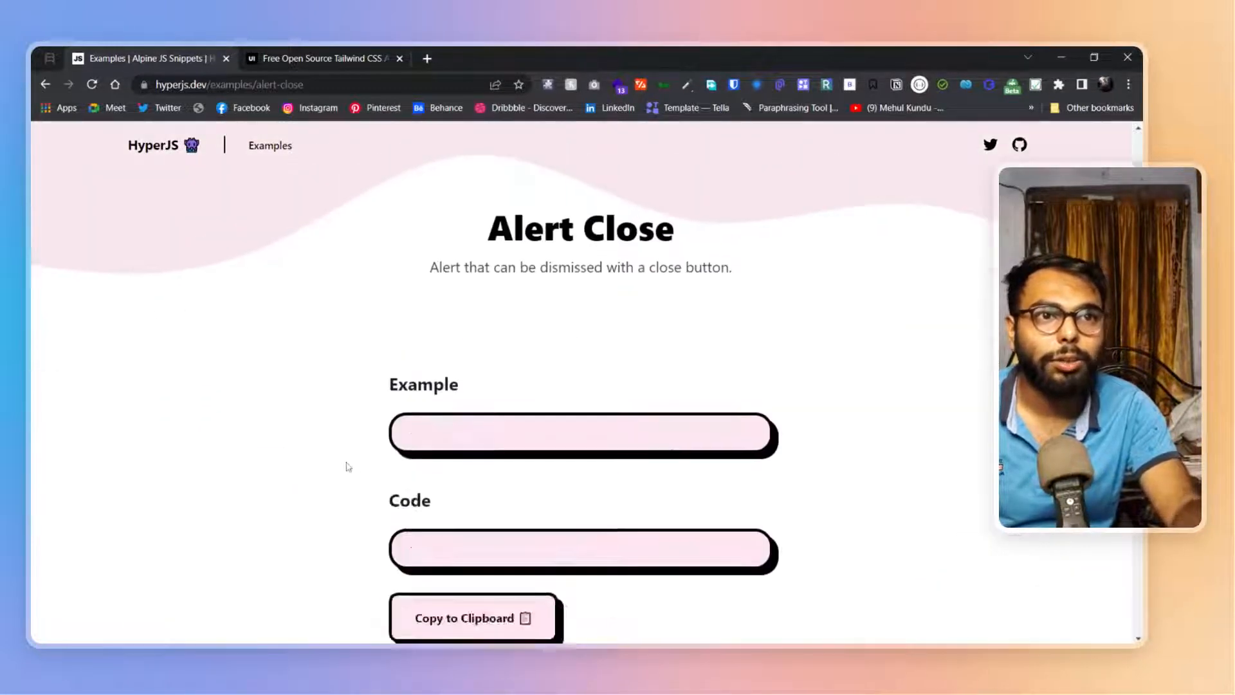
pyautogui.scroll(-3)
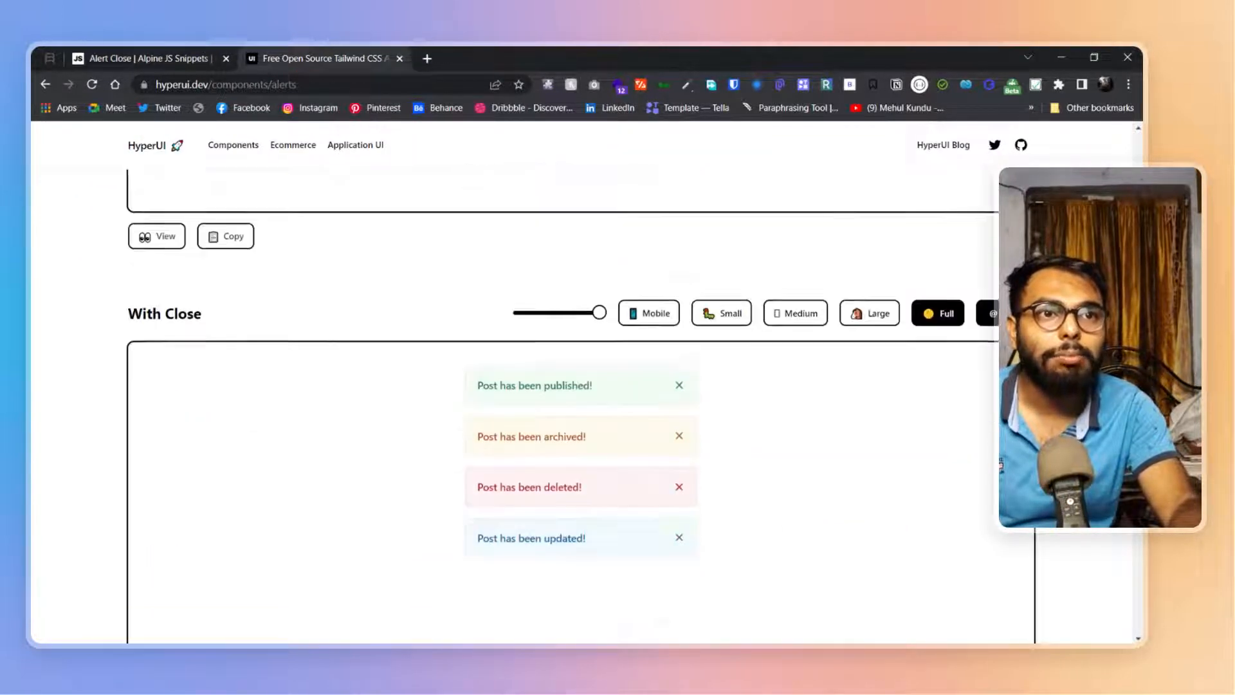
pyautogui.scroll(3)
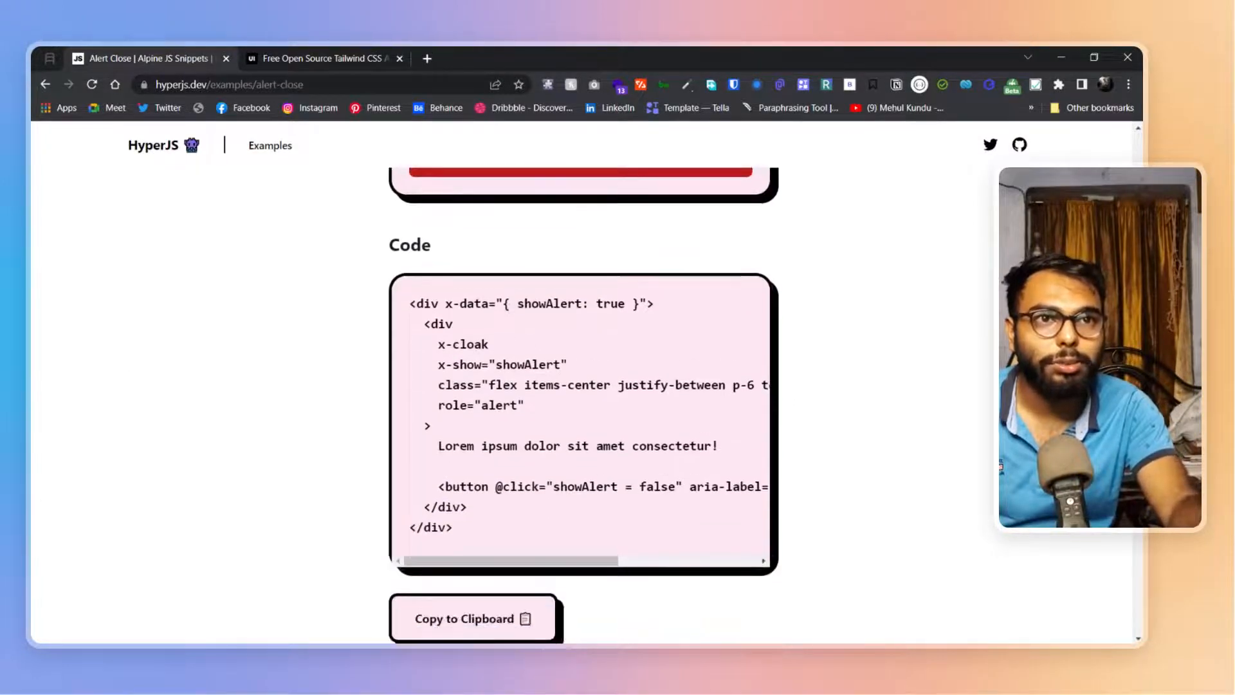
pyautogui.moveTo(883, 426)
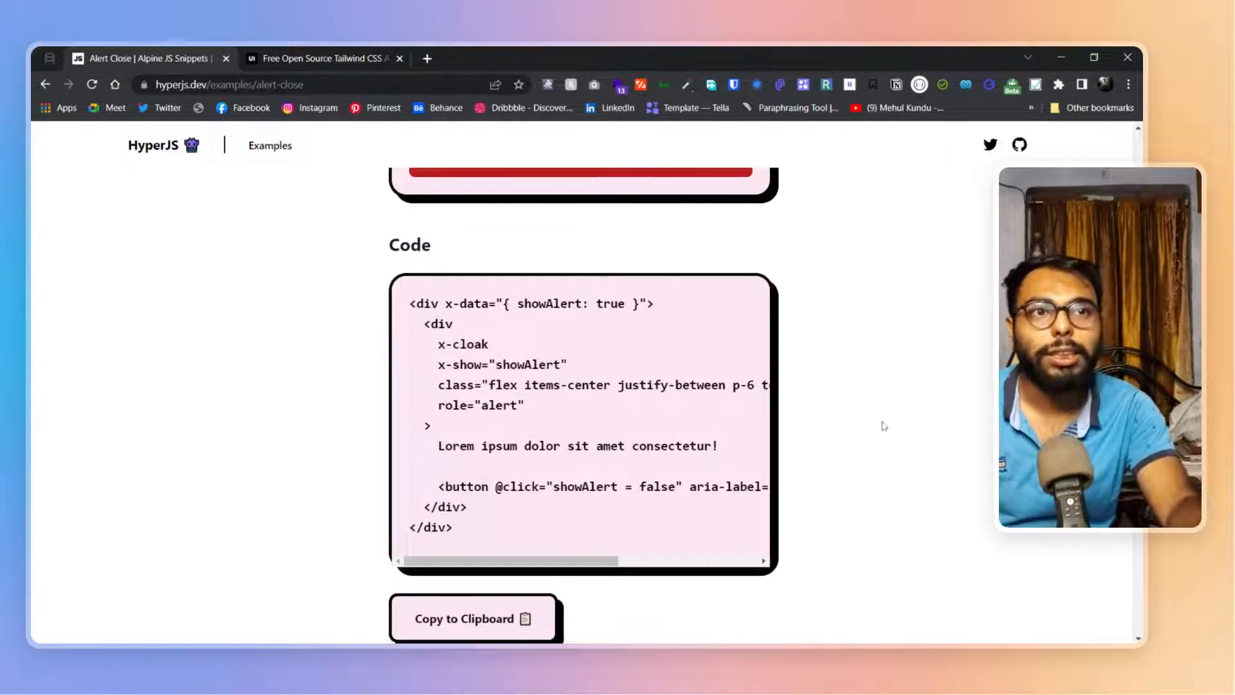
pyautogui.scroll(3)
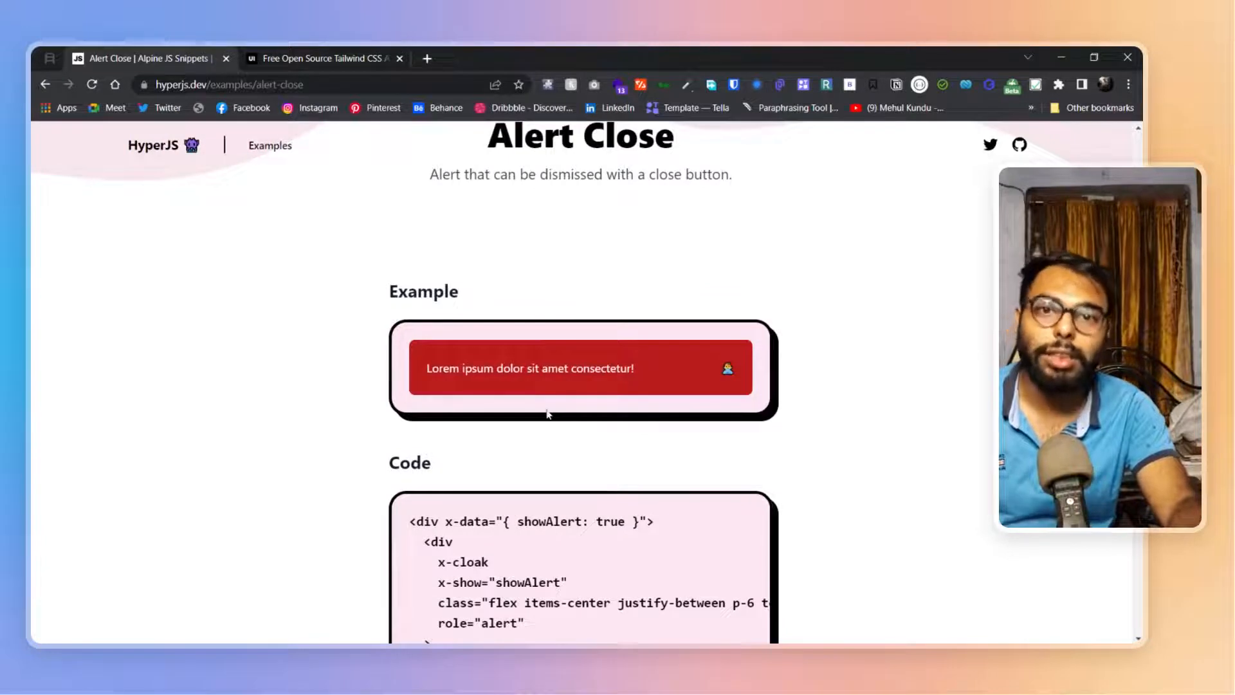
pyautogui.moveTo(600, 418)
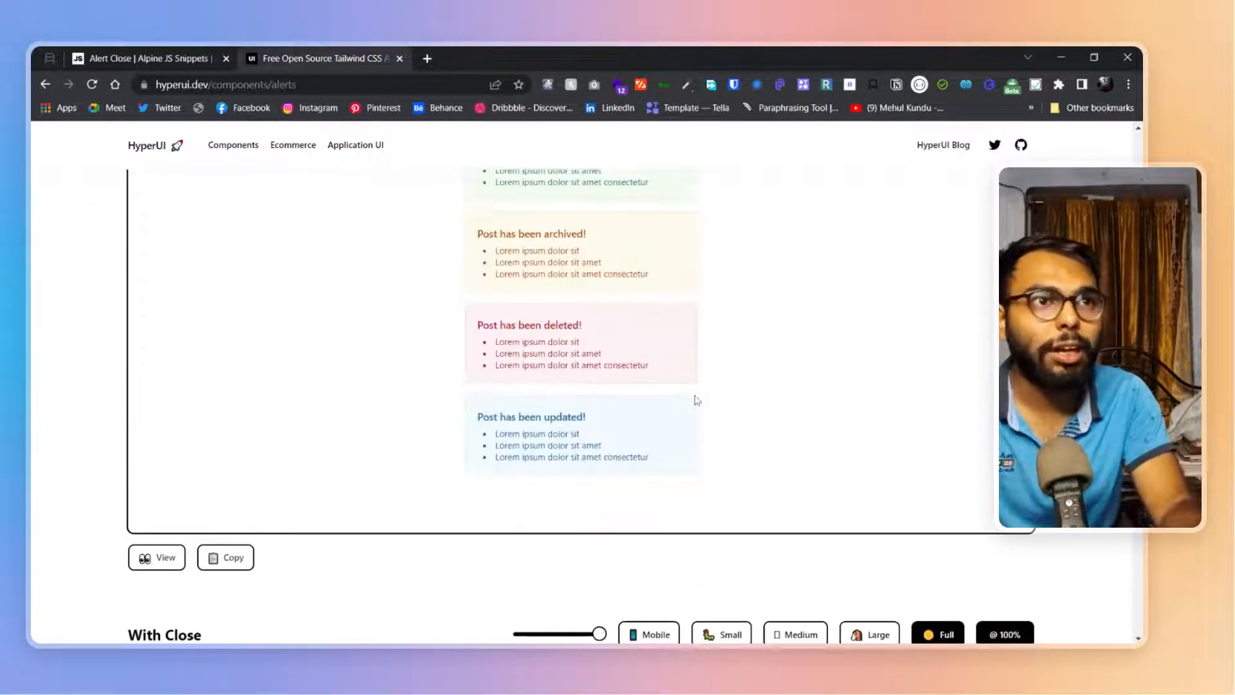
pyautogui.scroll(-3)
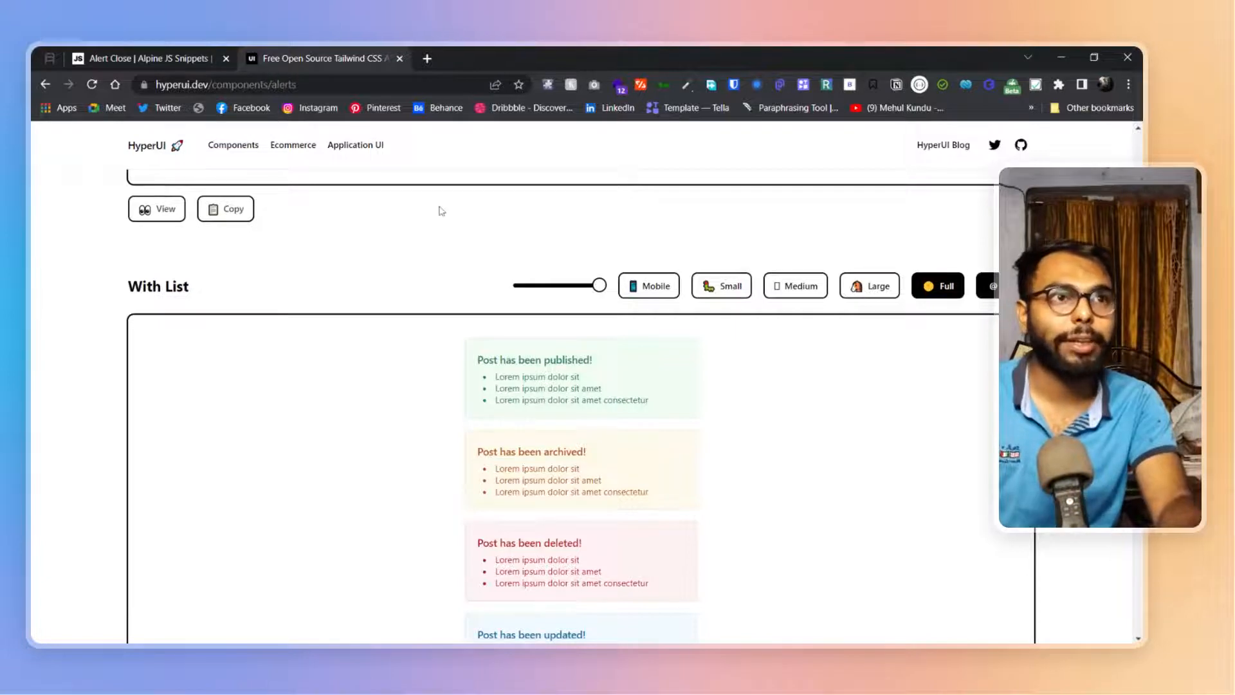
pyautogui.scroll(-3)
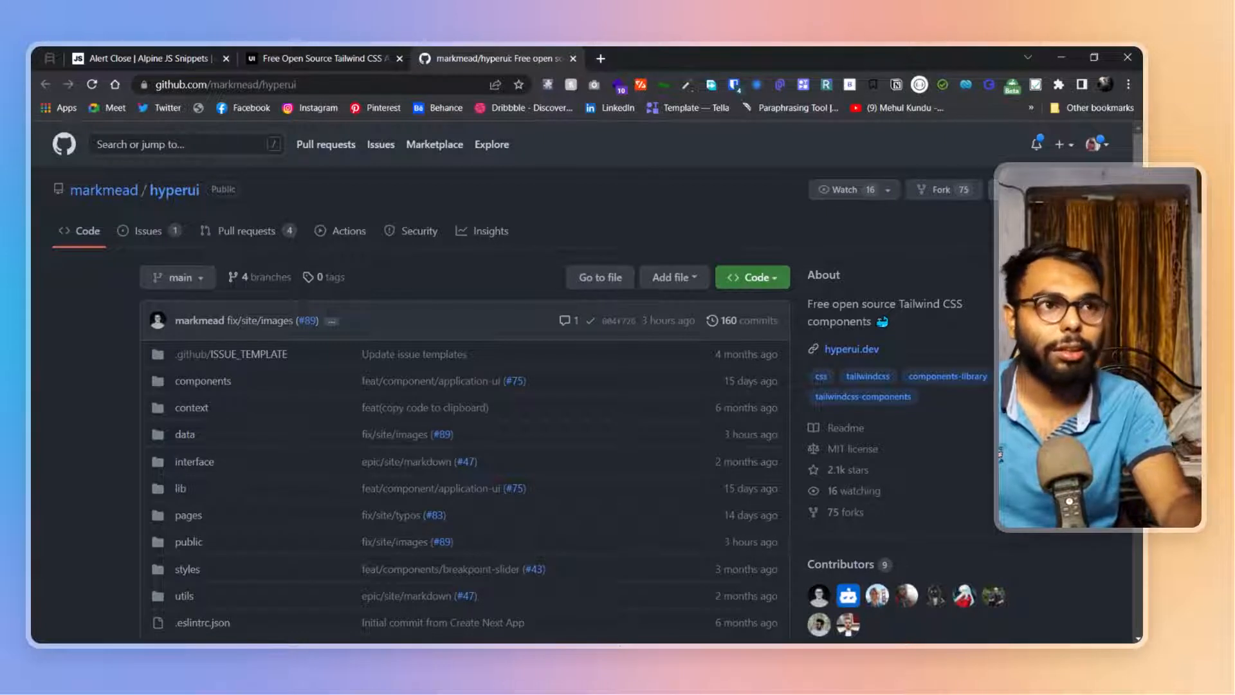
pyautogui.moveTo(968, 220)
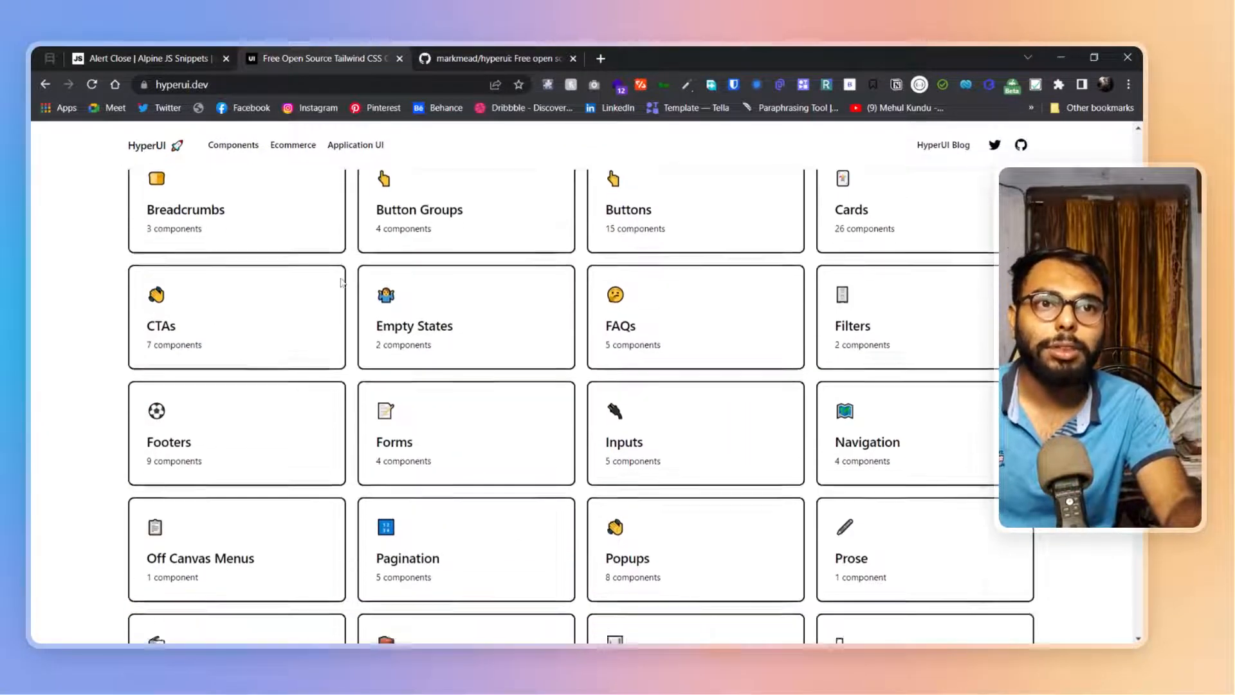
pyautogui.click(394, 432)
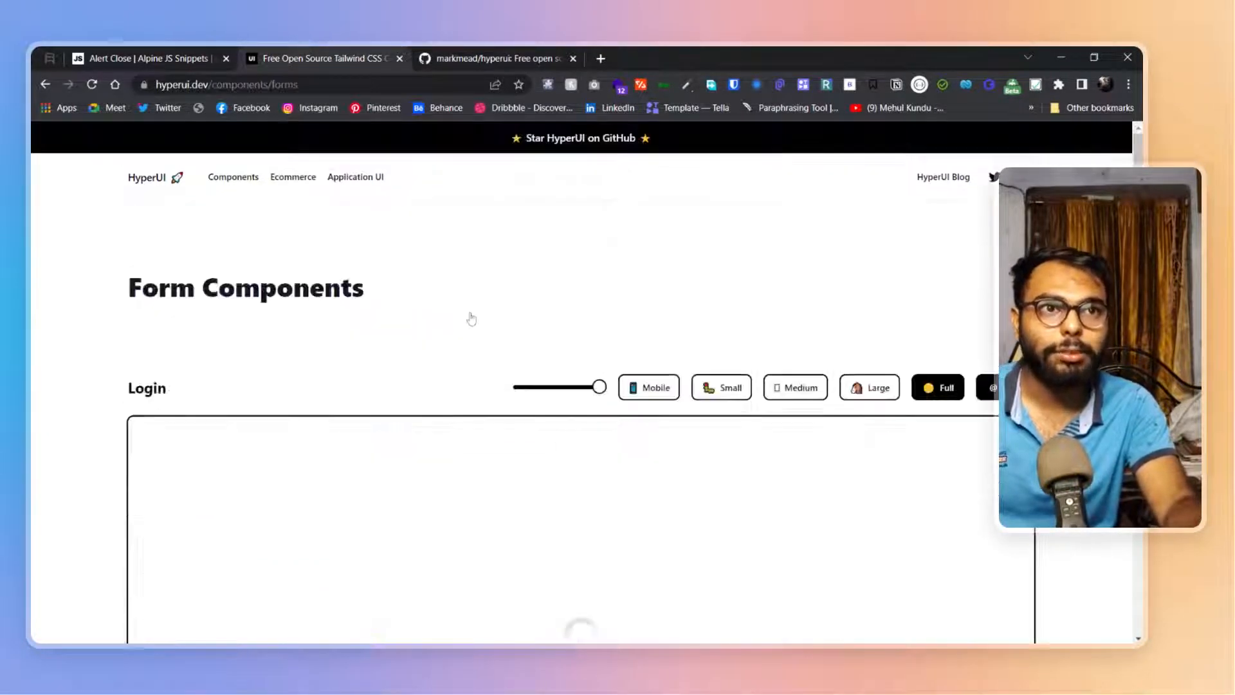
pyautogui.scroll(-3)
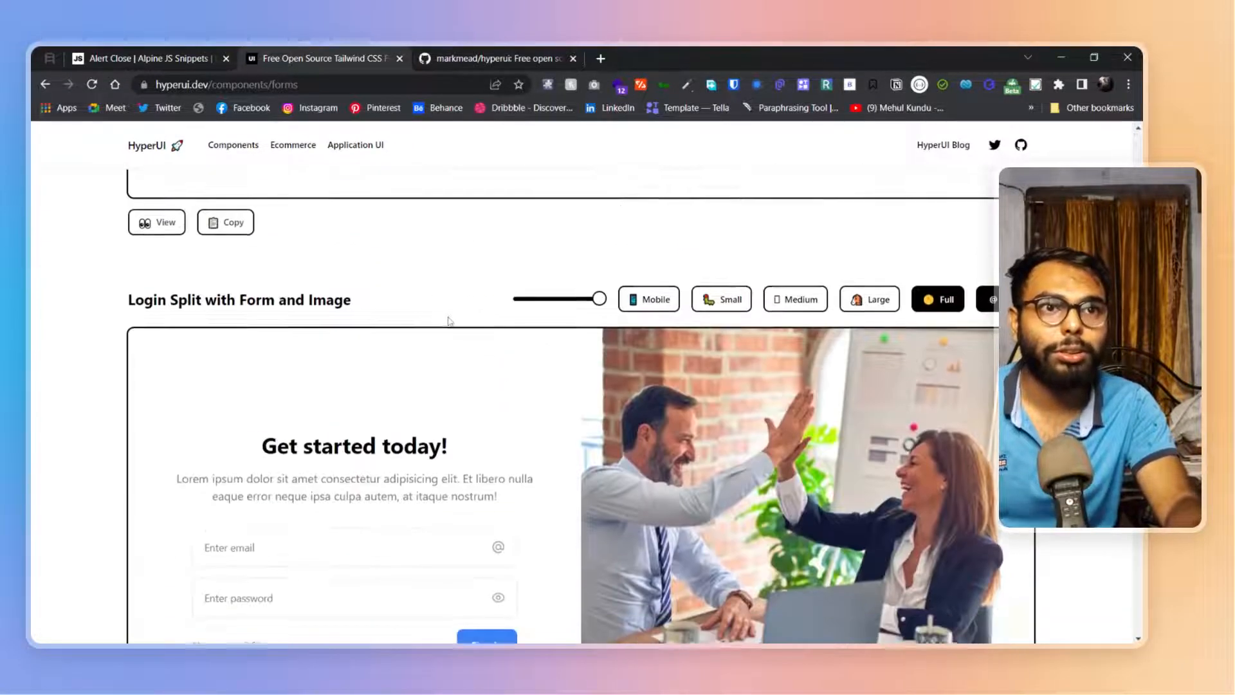
pyautogui.scroll(-3)
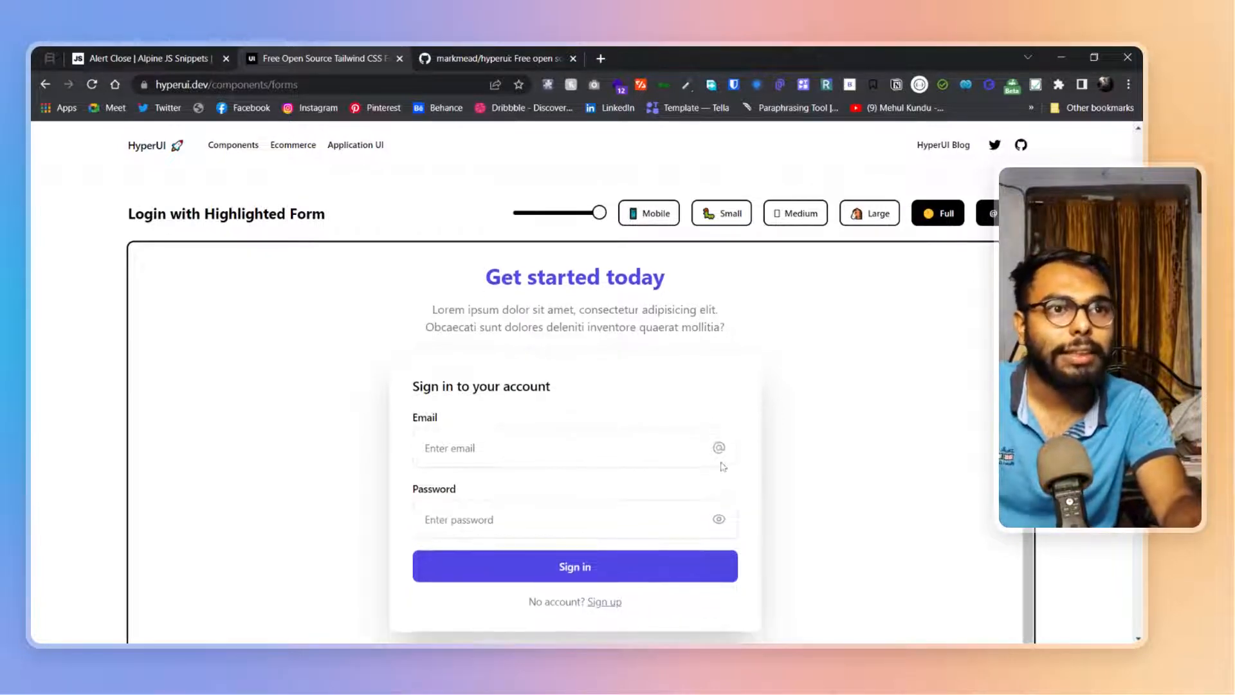
pyautogui.click(575, 449)
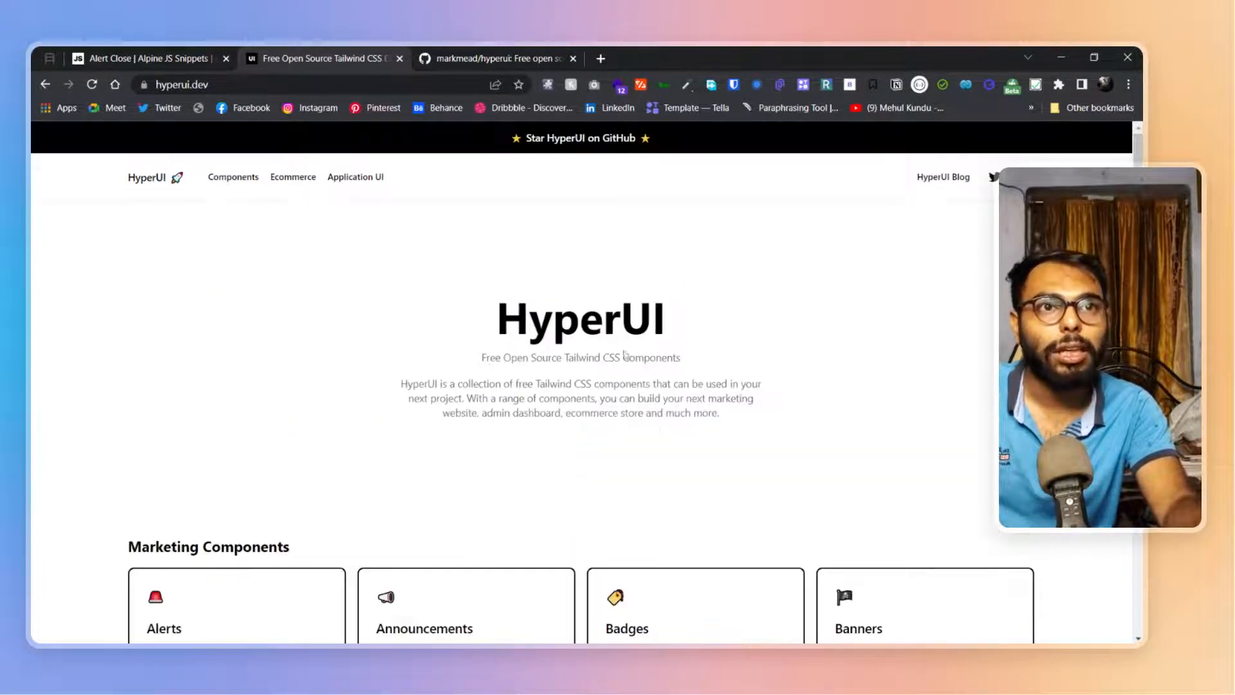
# - Browse the homepage component grid and go to the Button Components collection
pyautogui.scroll(-3)
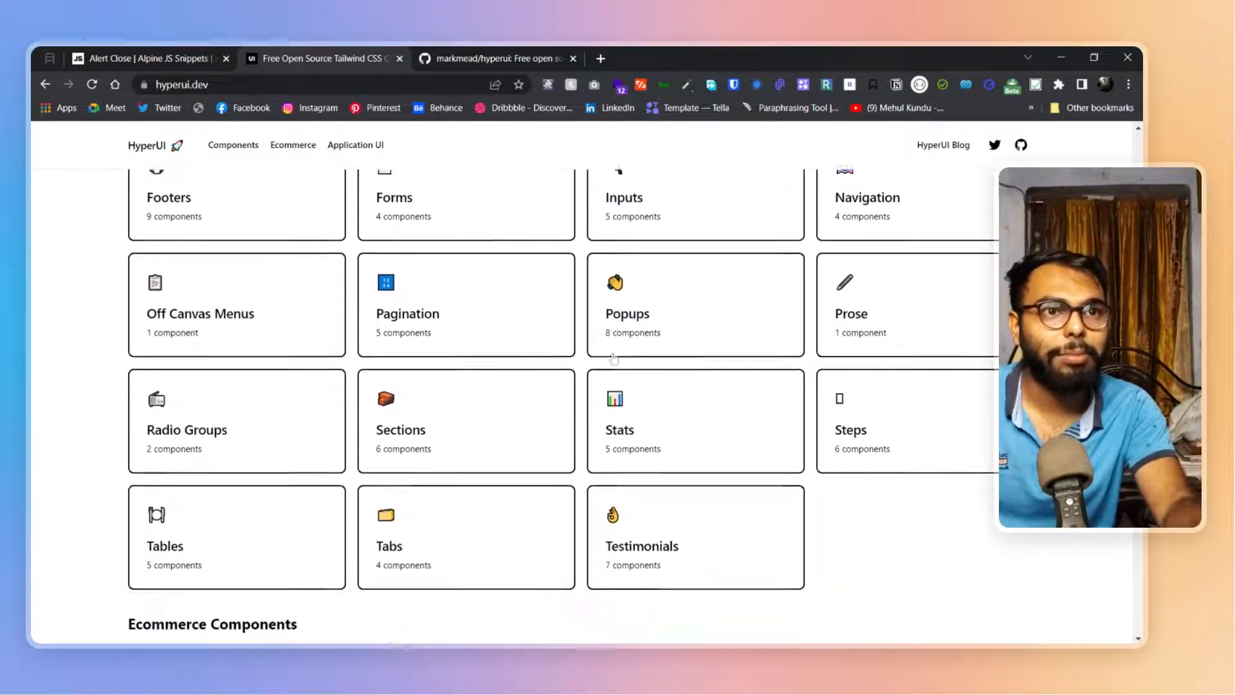
pyautogui.scroll(-3)
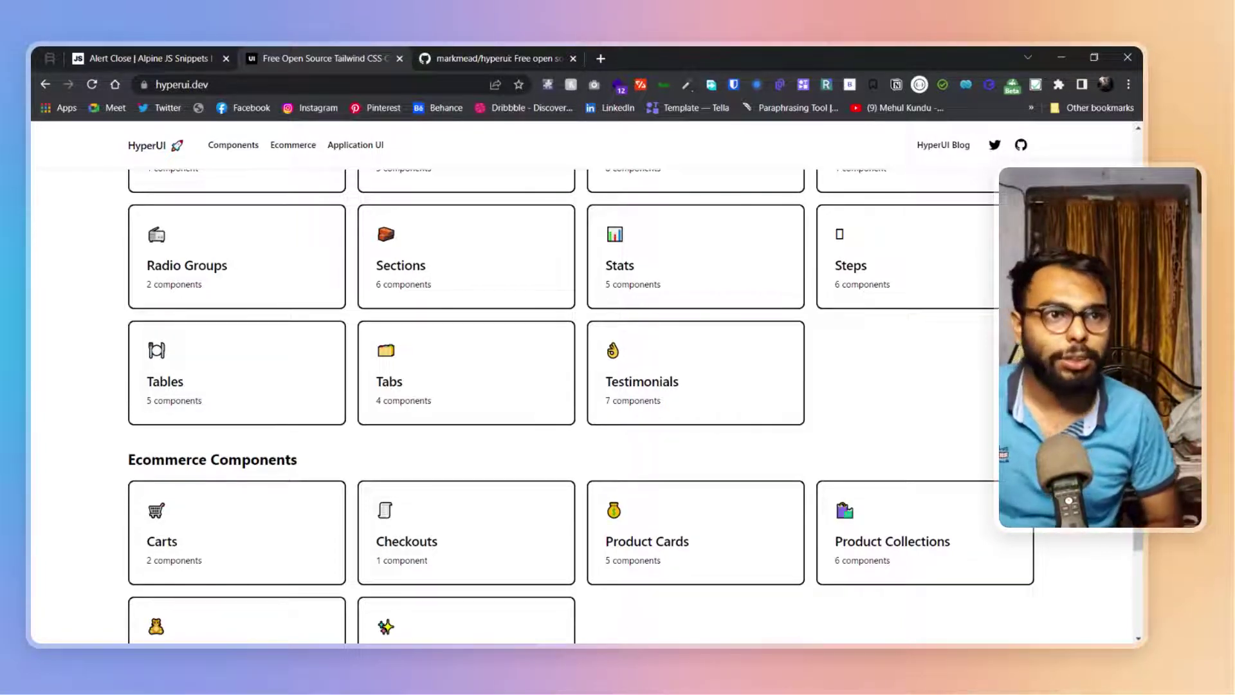
pyautogui.scroll(3)
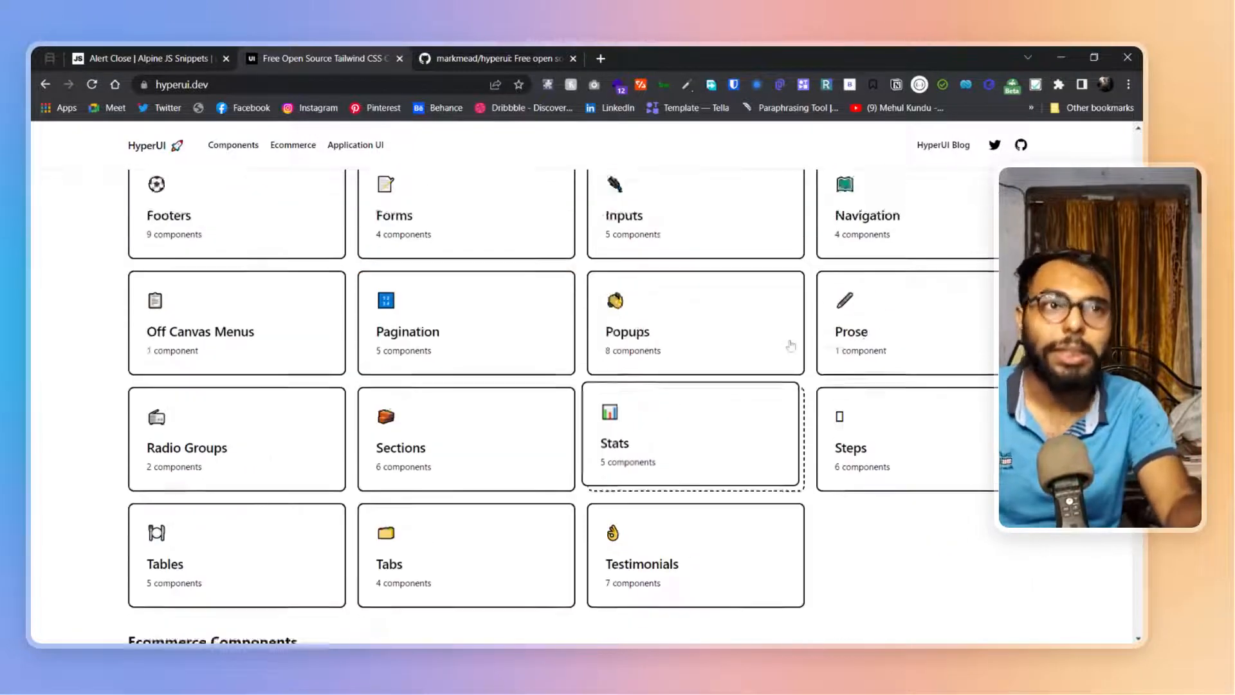
pyautogui.scroll(3)
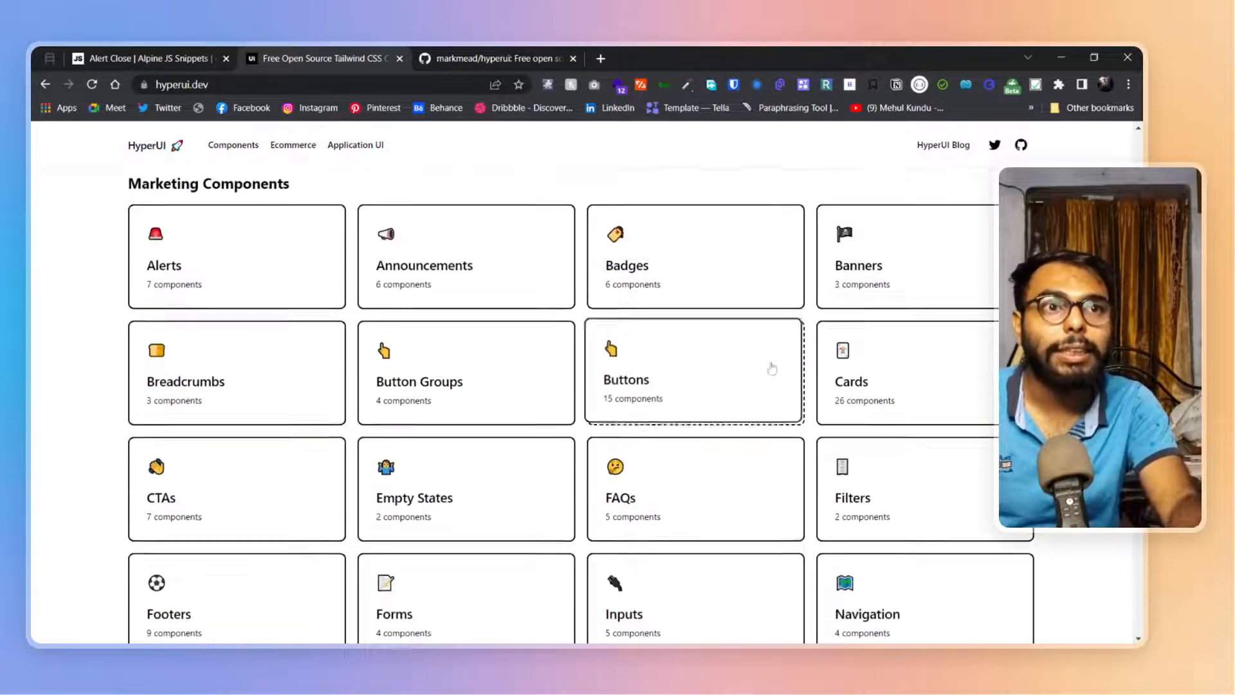
pyautogui.click(693, 373)
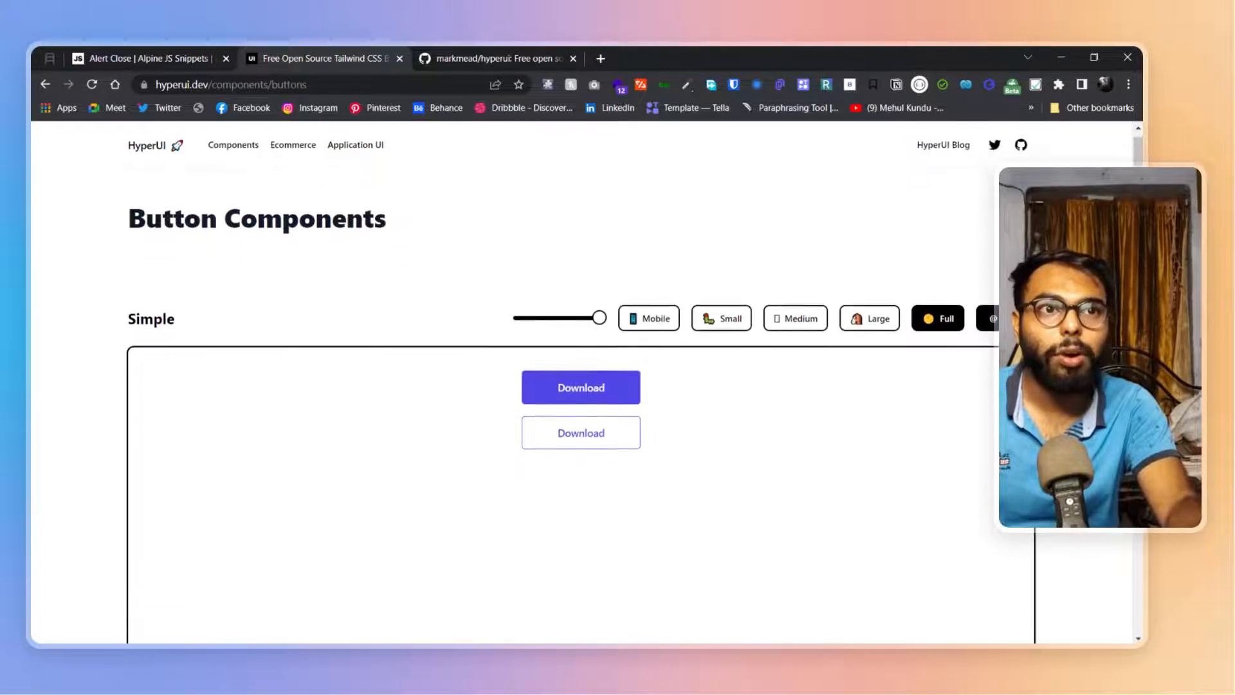
pyautogui.scroll(-3)
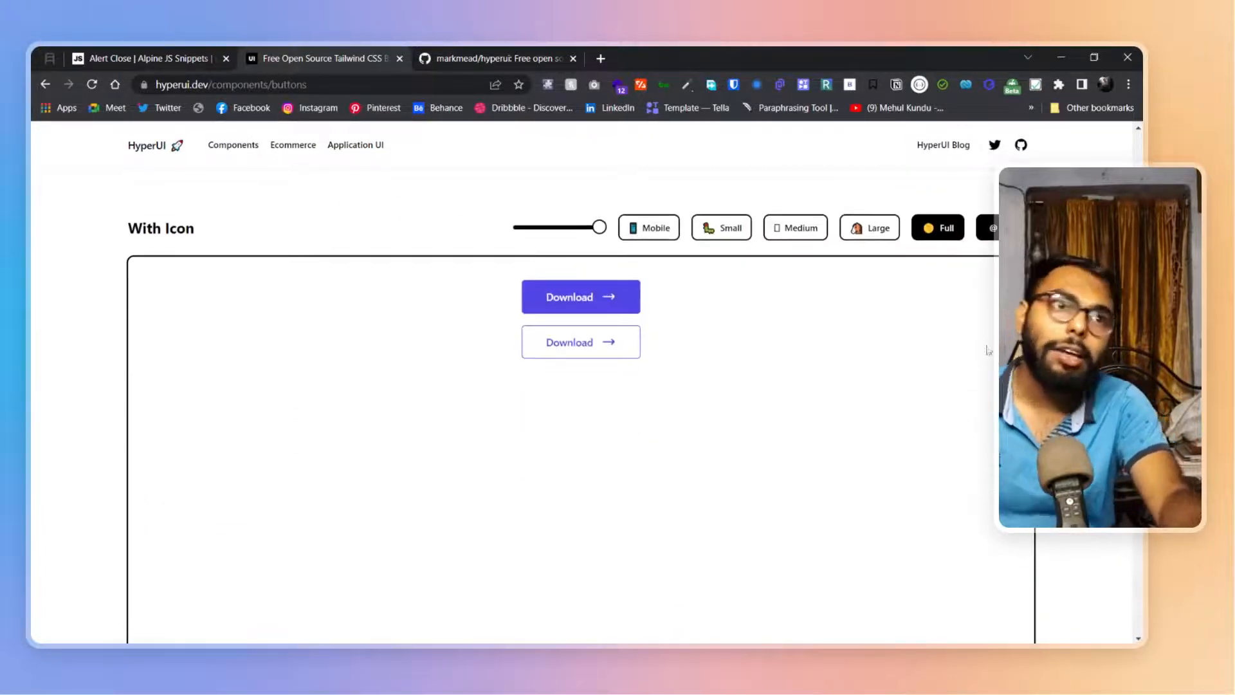
pyautogui.moveTo(944, 328)
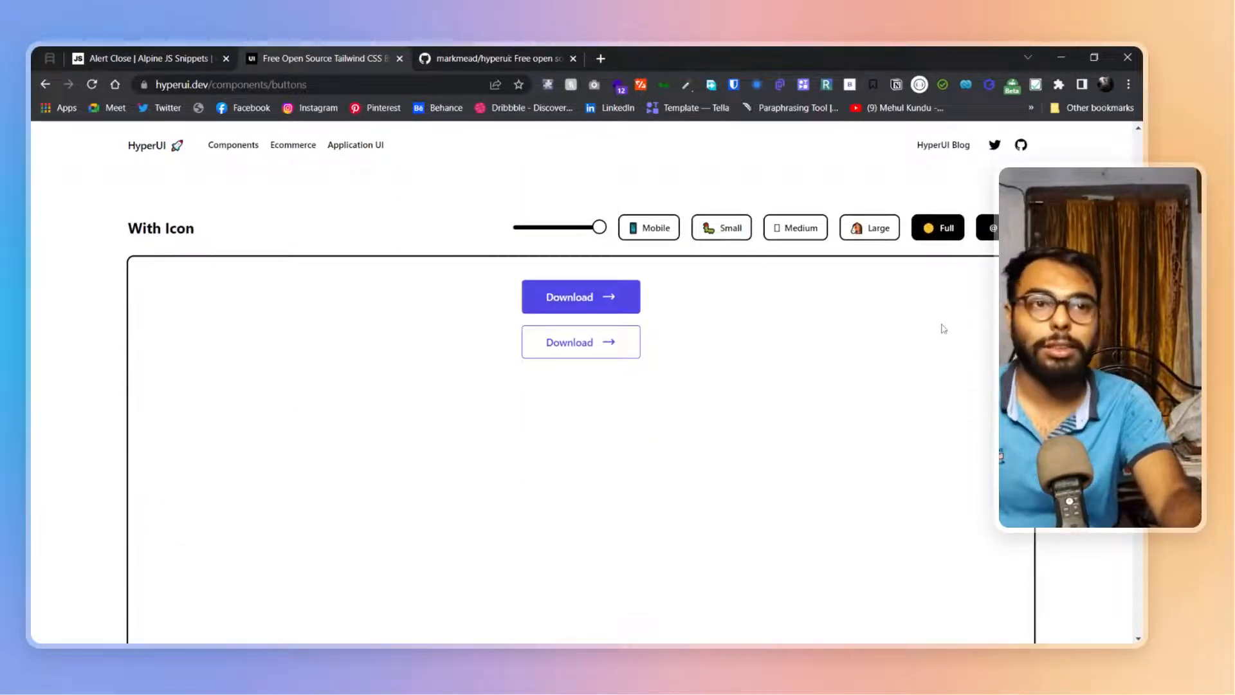
pyautogui.scroll(-3)
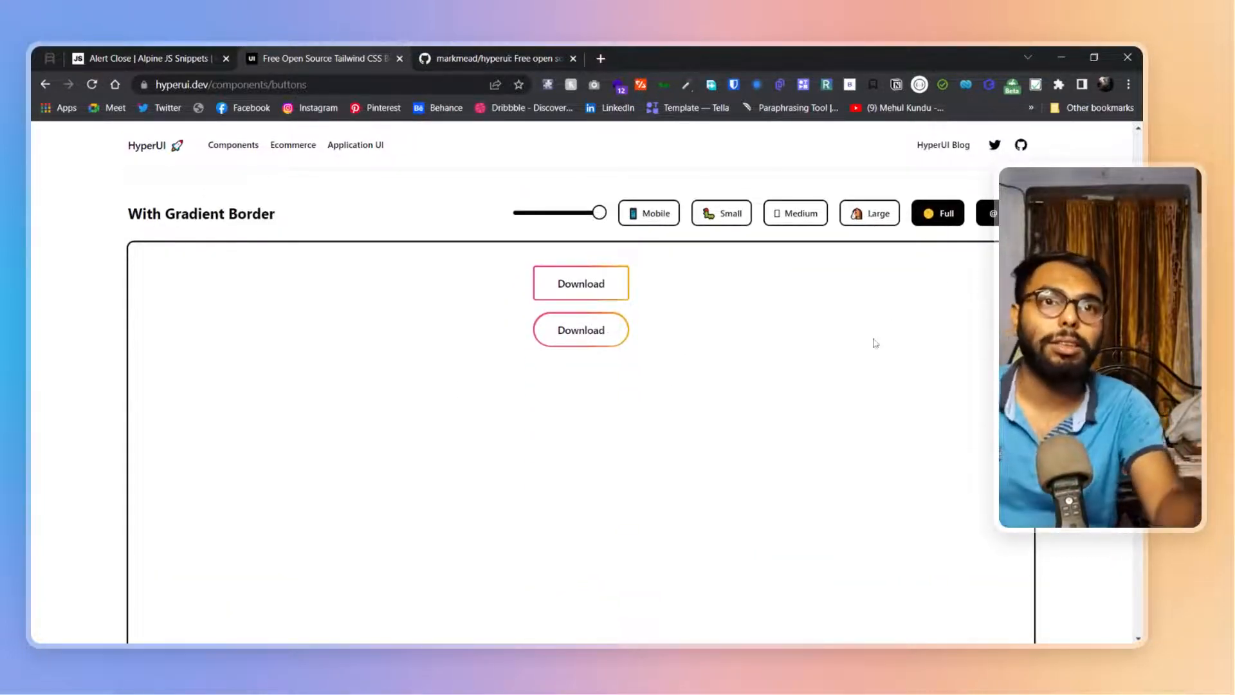
pyautogui.scroll(-3)
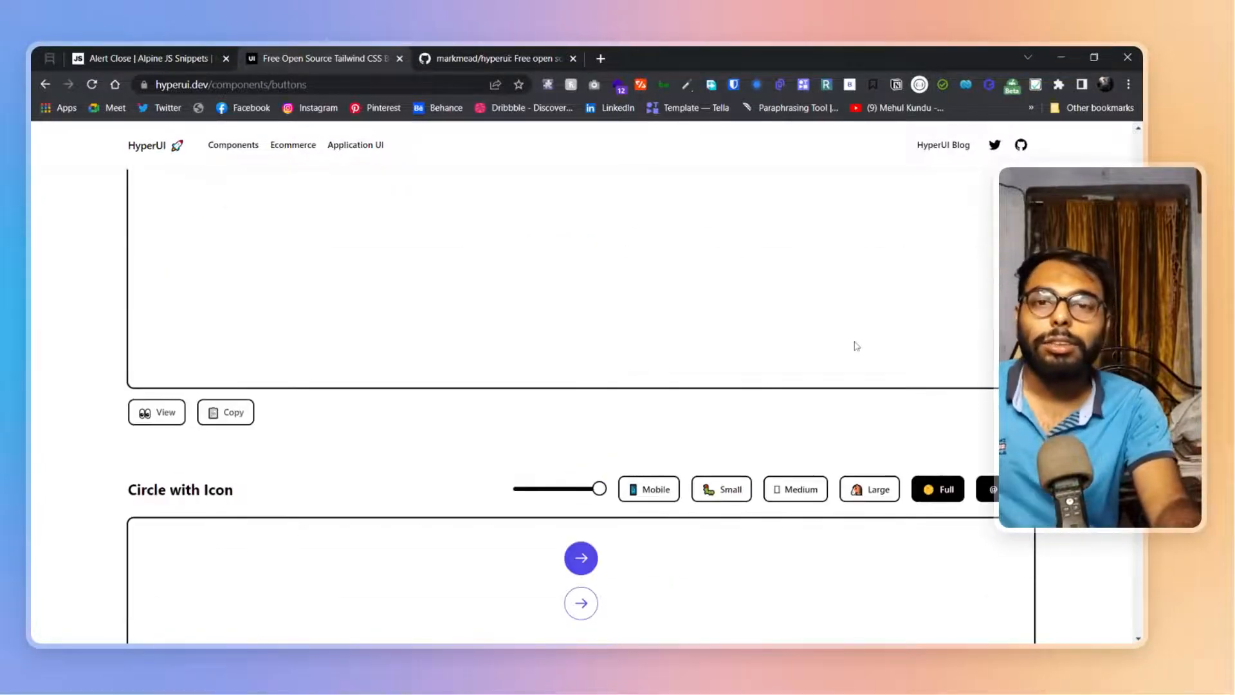
pyautogui.scroll(-3)
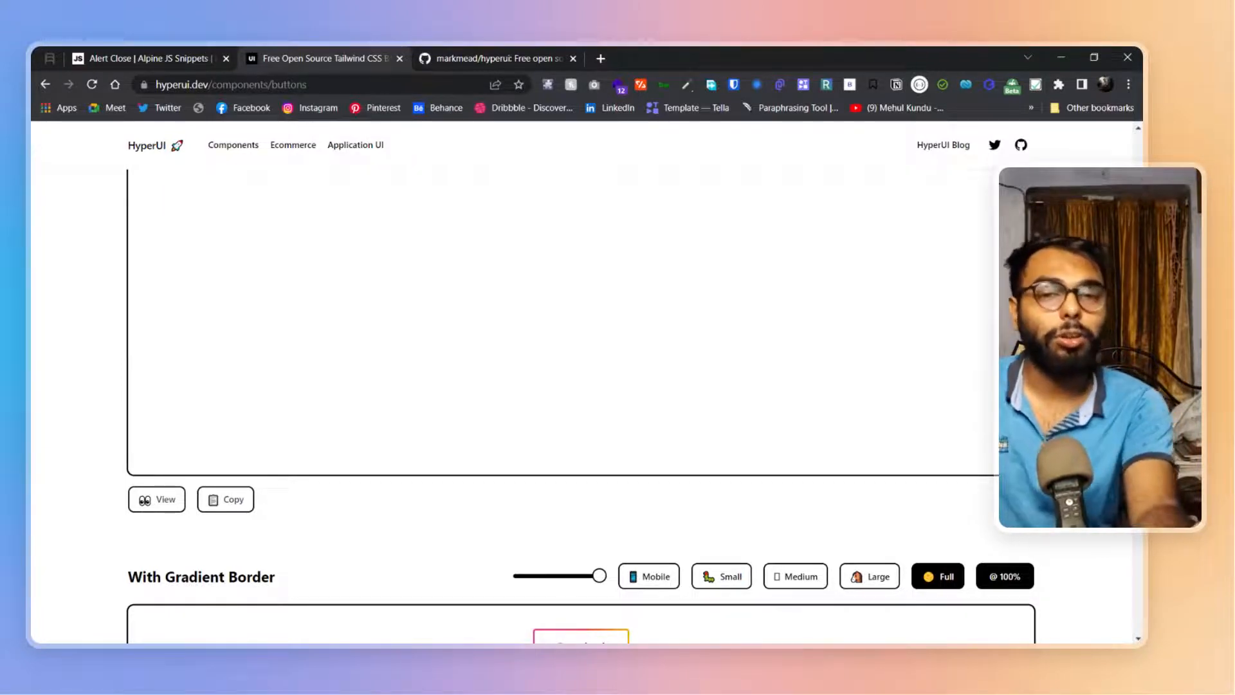
pyautogui.scroll(-3)
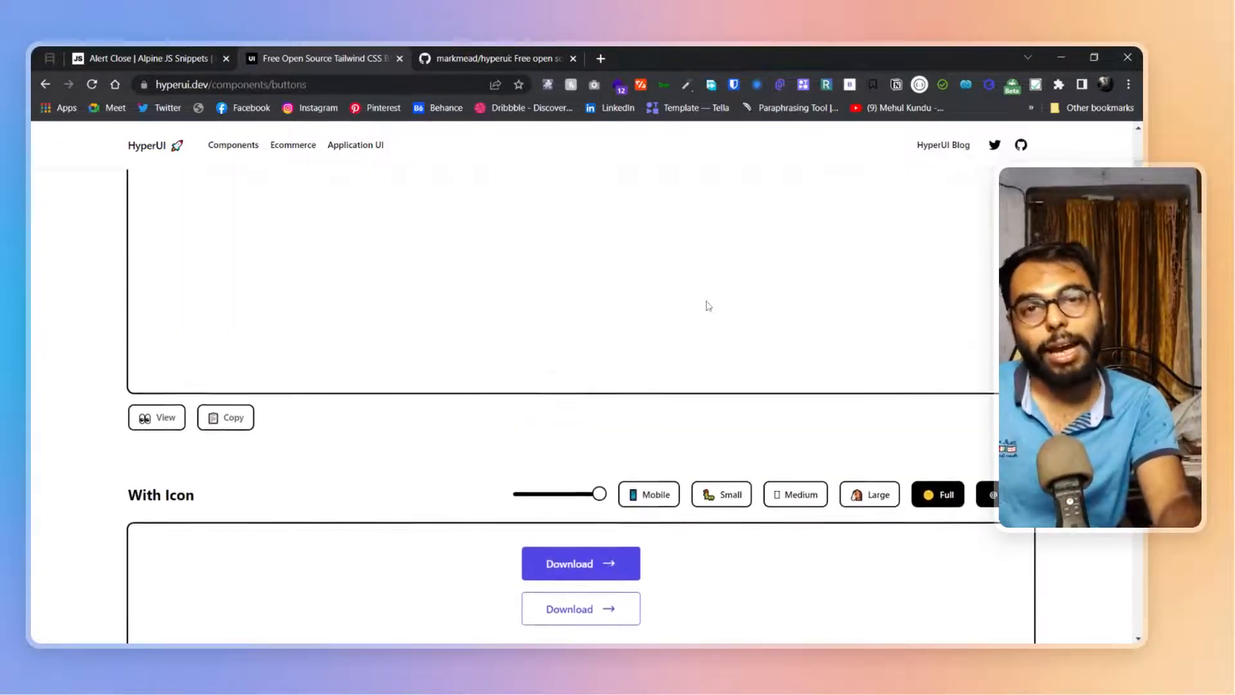